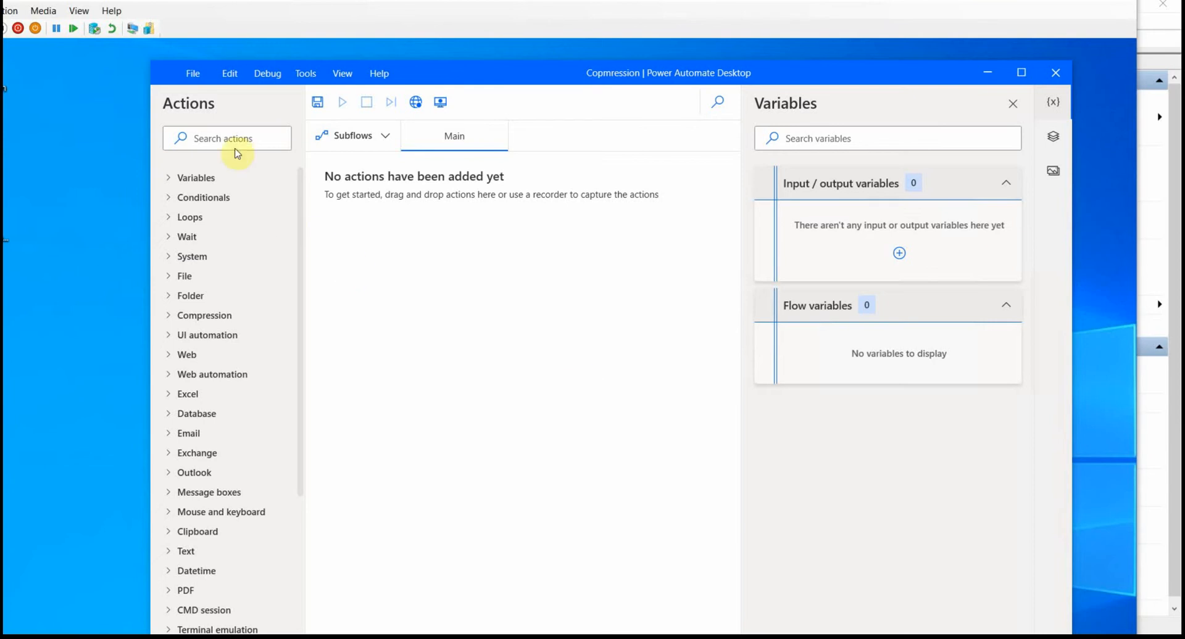
Step: Expand the Compression action group to list ZIP files and Unzip files
left_click(227, 138)
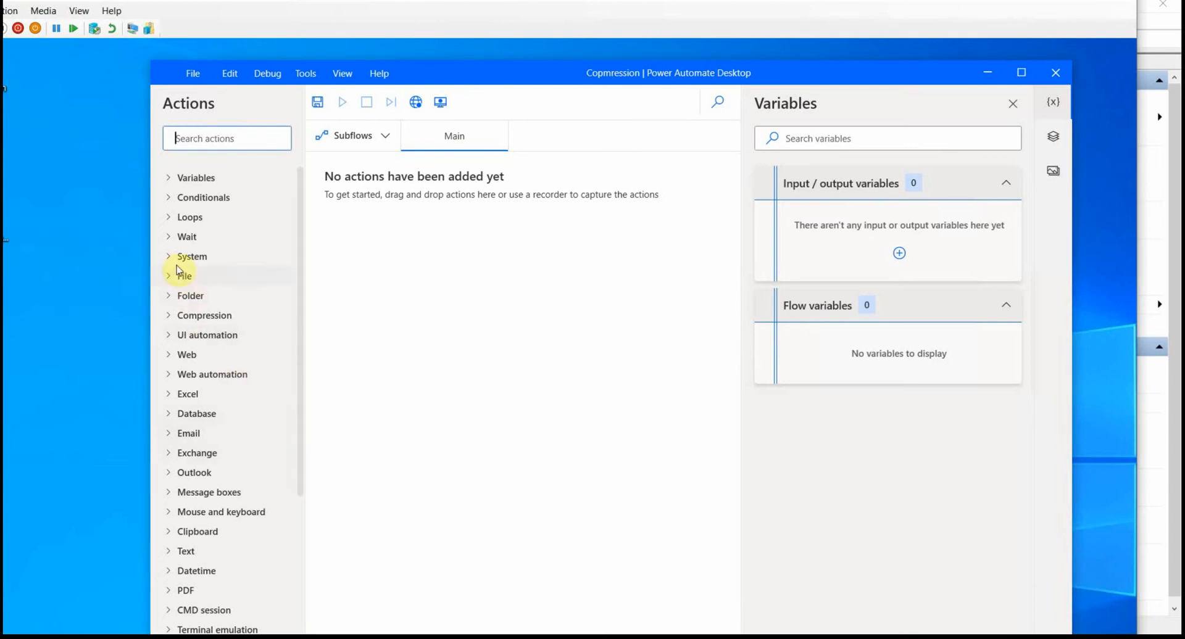
left_click(203, 315)
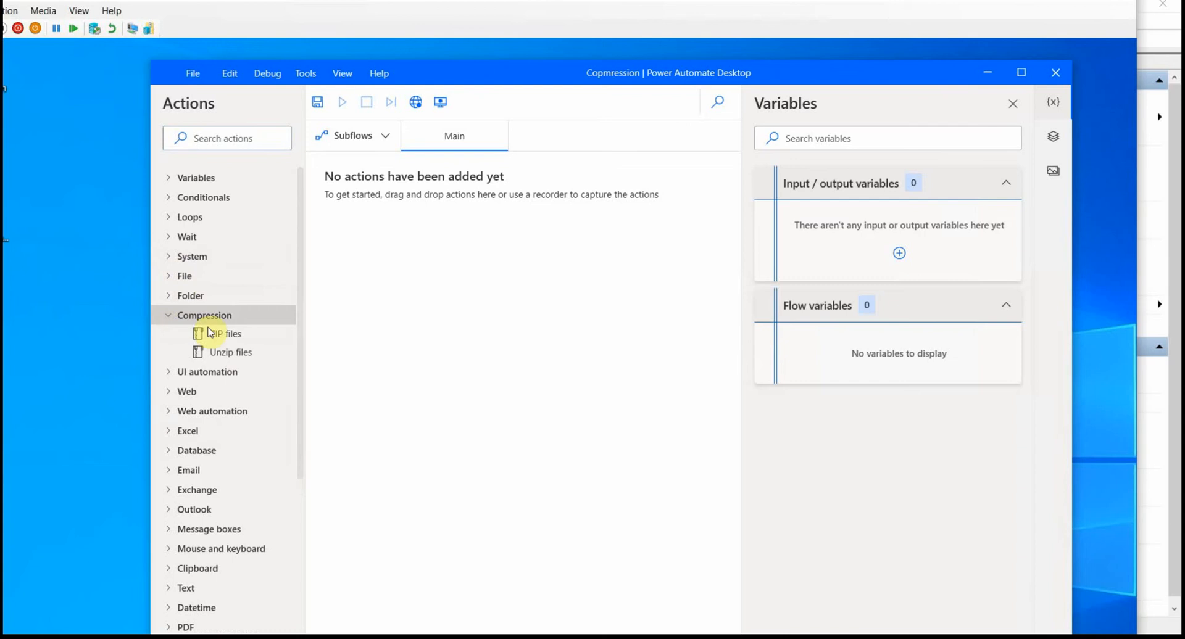
mouse_move(223, 334)
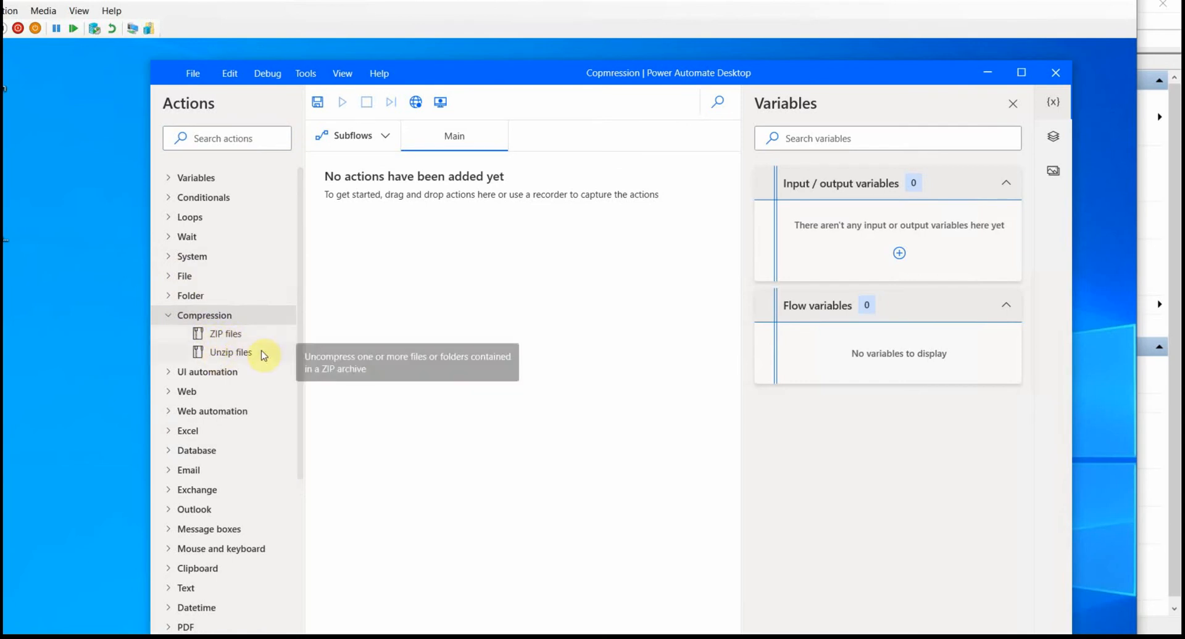
mouse_move(225, 335)
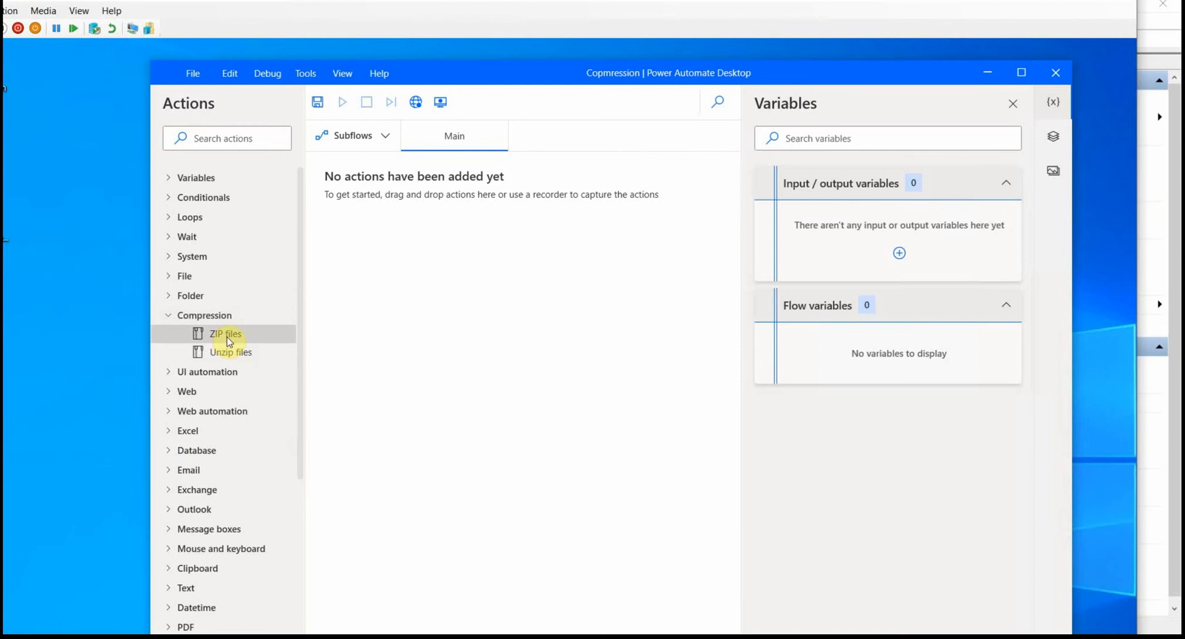
Step: Add a ZIP files action with archive path archivetest2 on the Desktop
left_click_drag(225, 333, 356, 227)
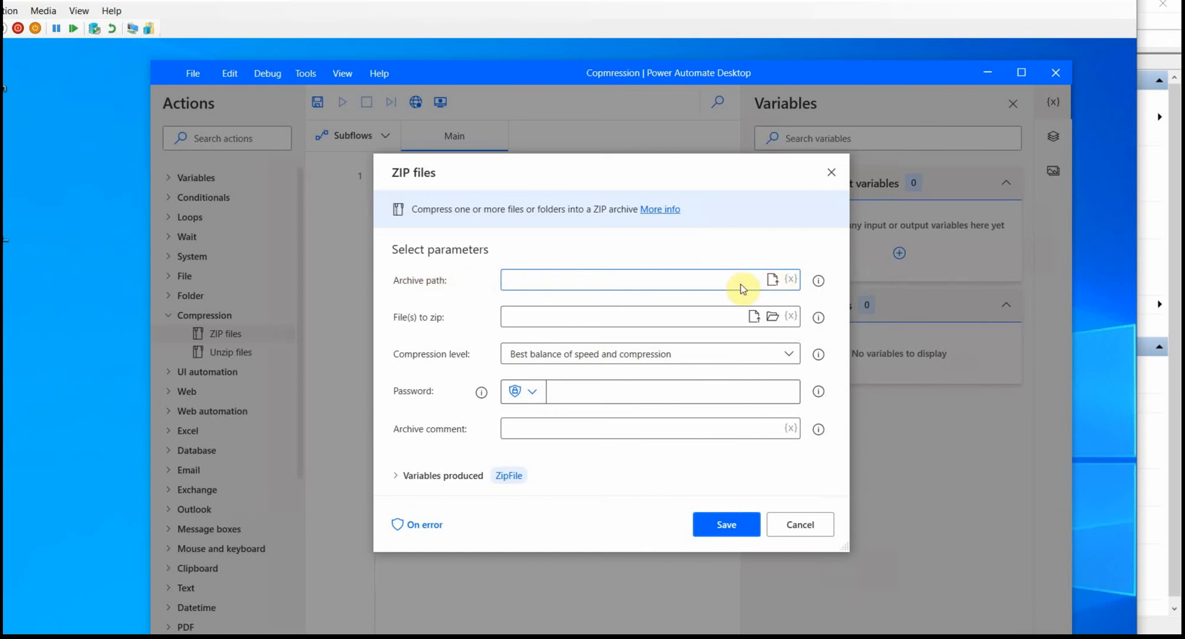
left_click(773, 280)
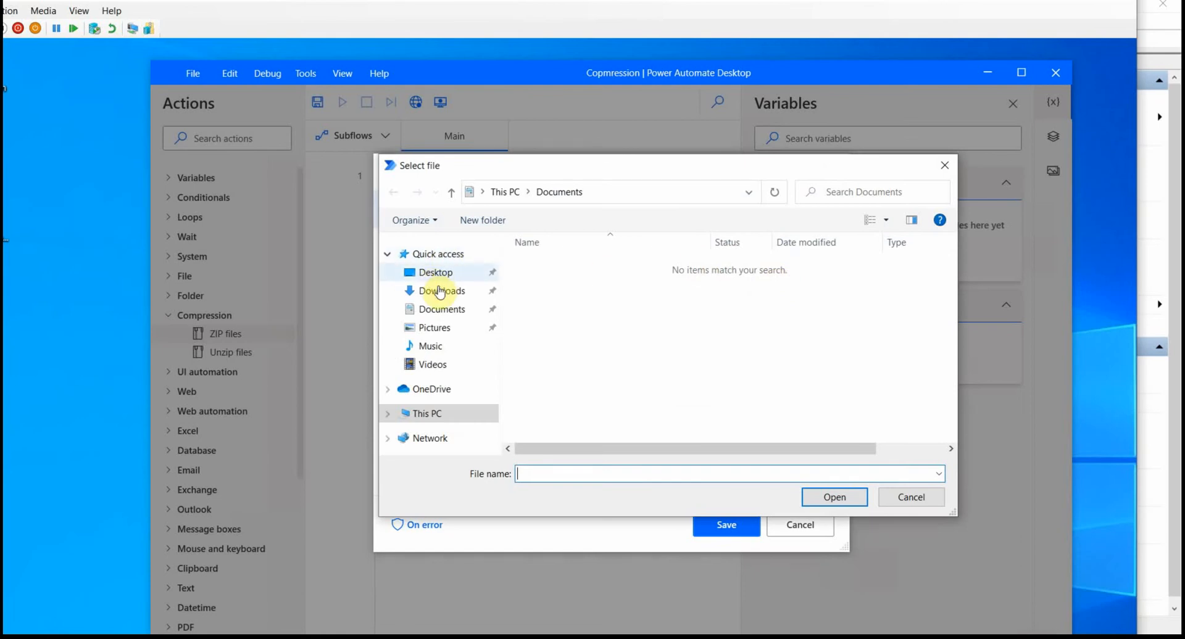
left_click(436, 271)
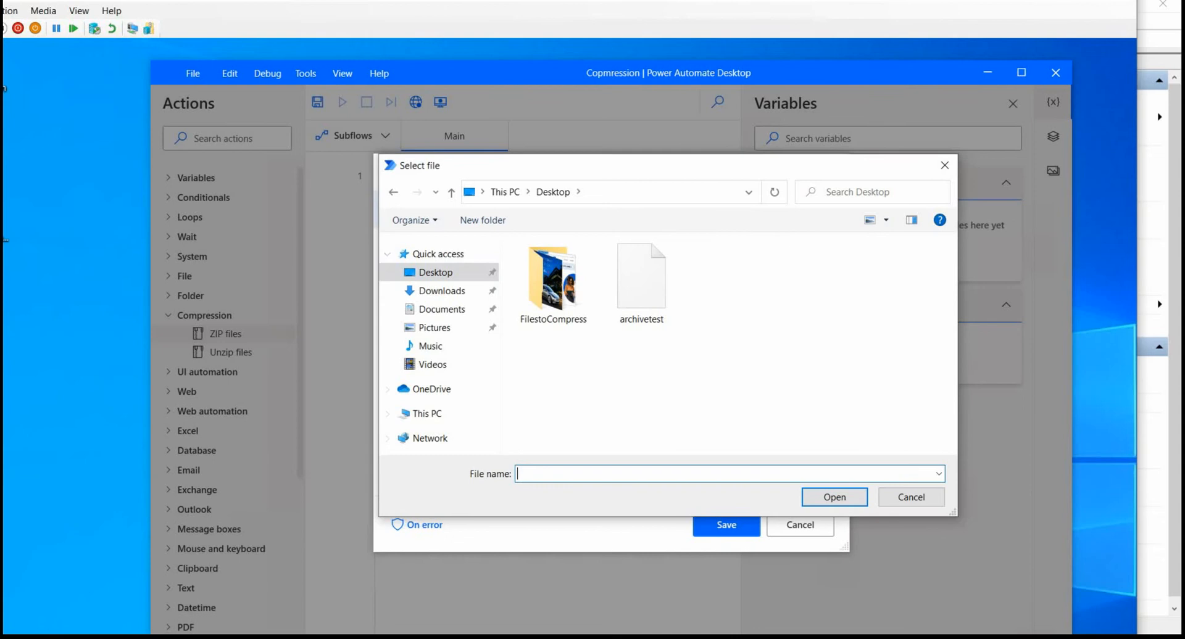
type("arvh")
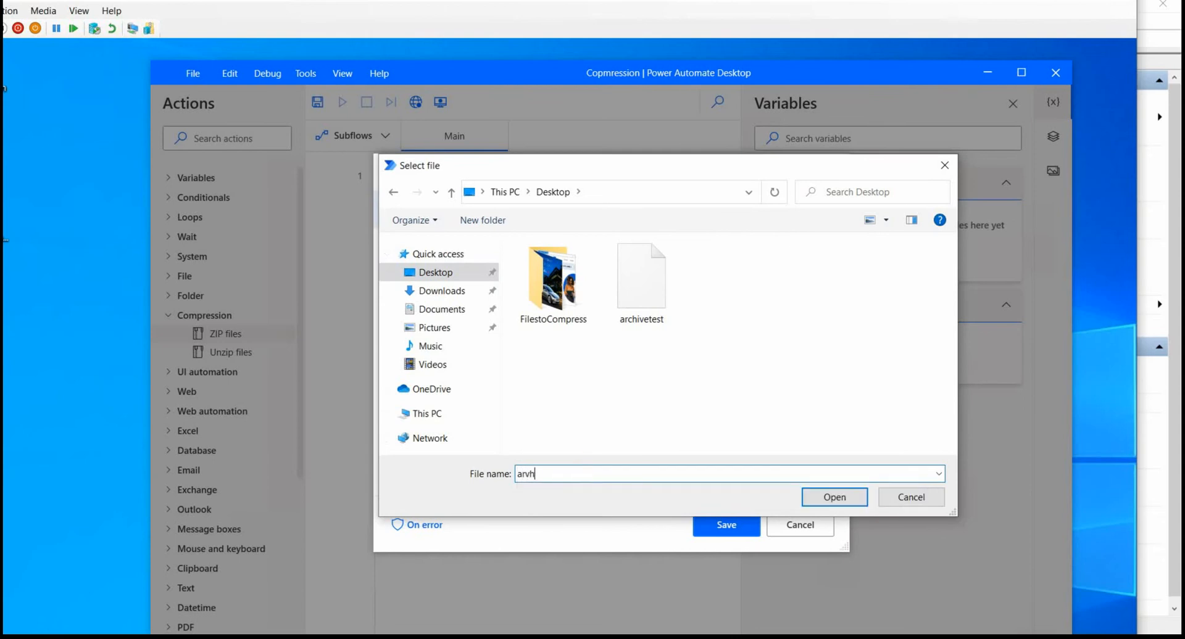
type("archivetest2")
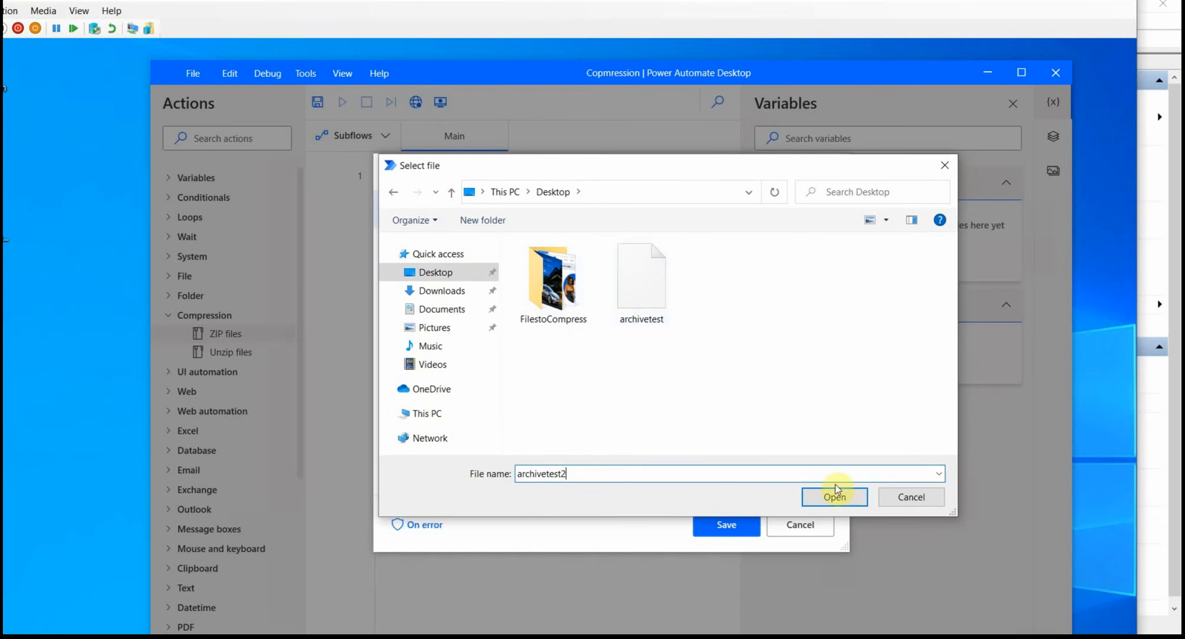
left_click(835, 497)
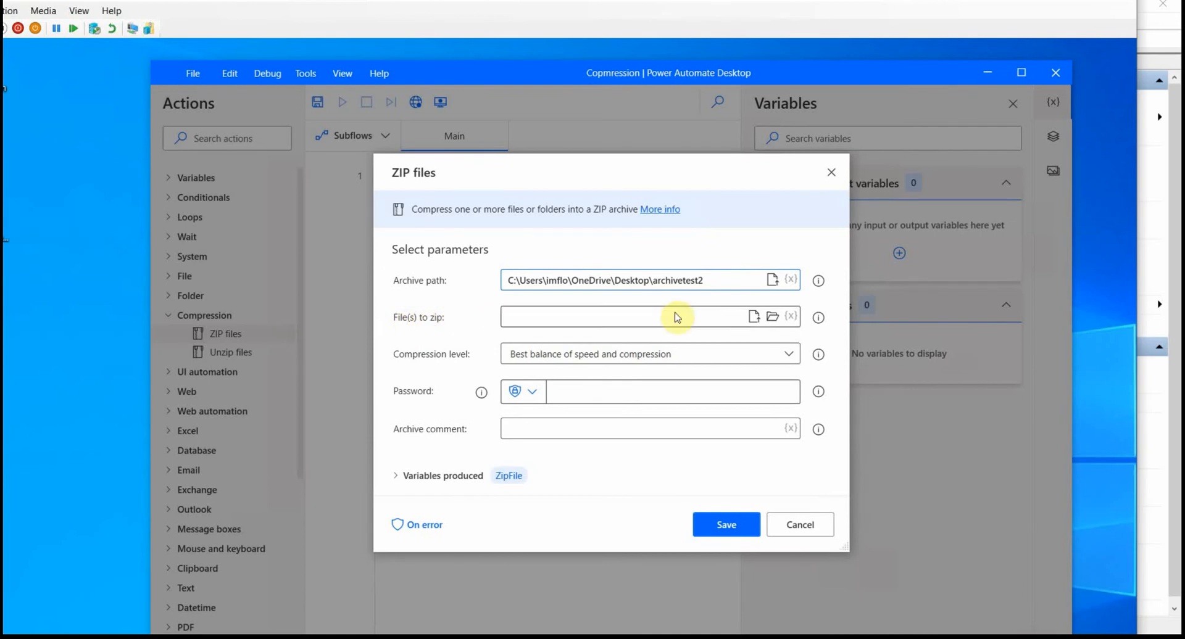
mouse_move(753, 316)
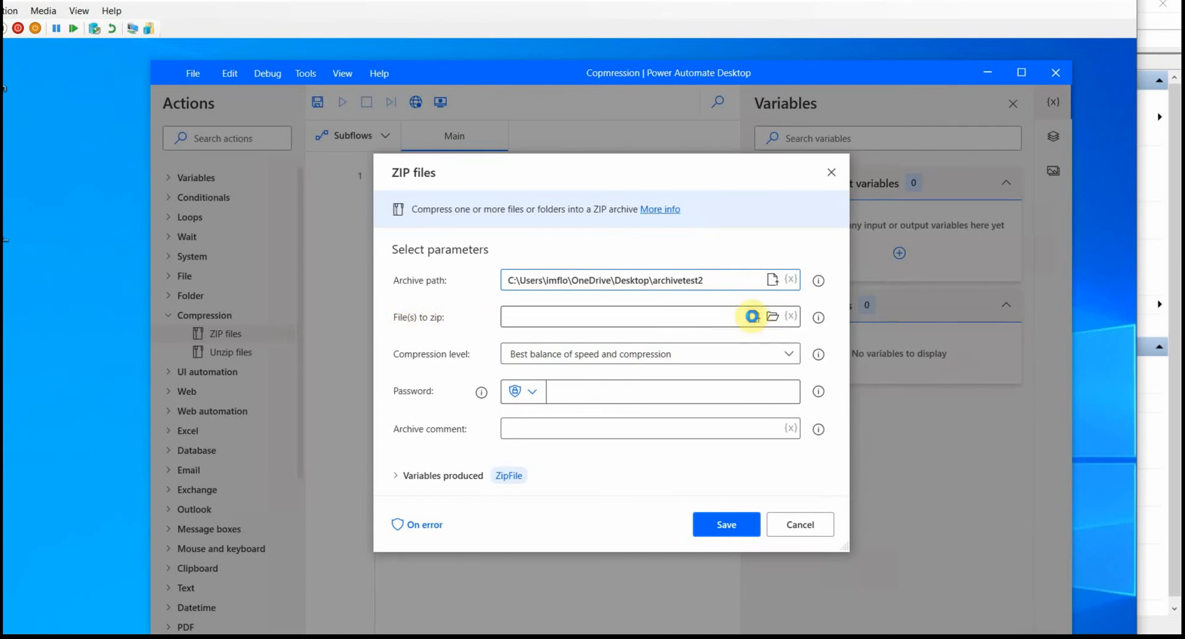
Step: Set the Desktop FilestoCompress folder as the files to zip, instead of individual images
left_click(771, 317)
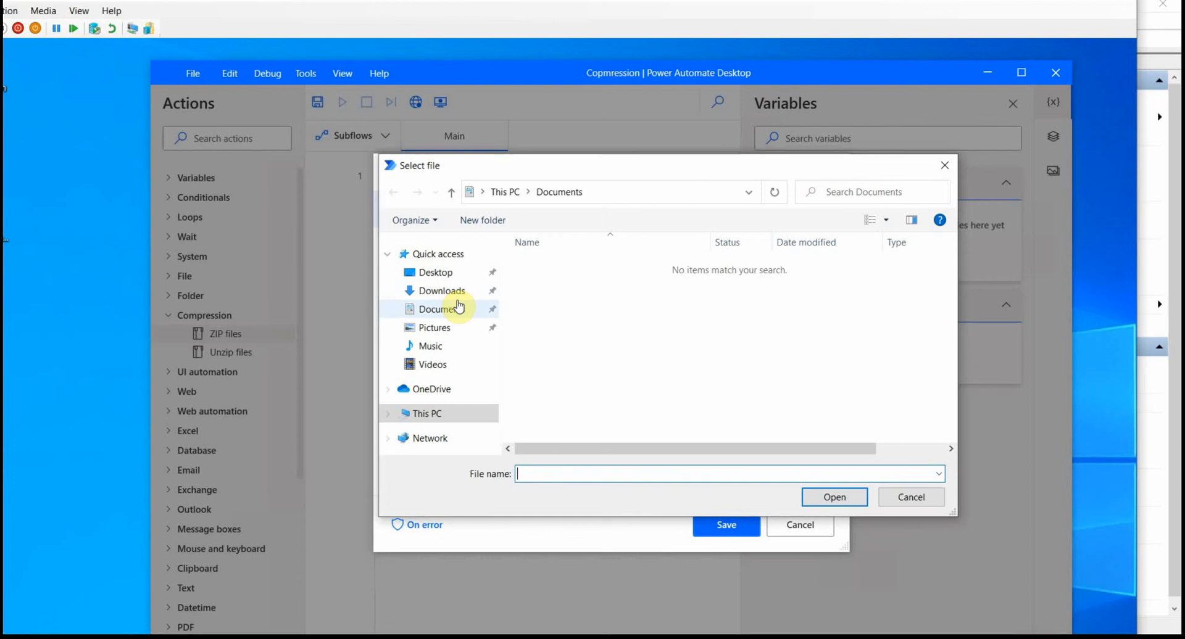
left_click(436, 272)
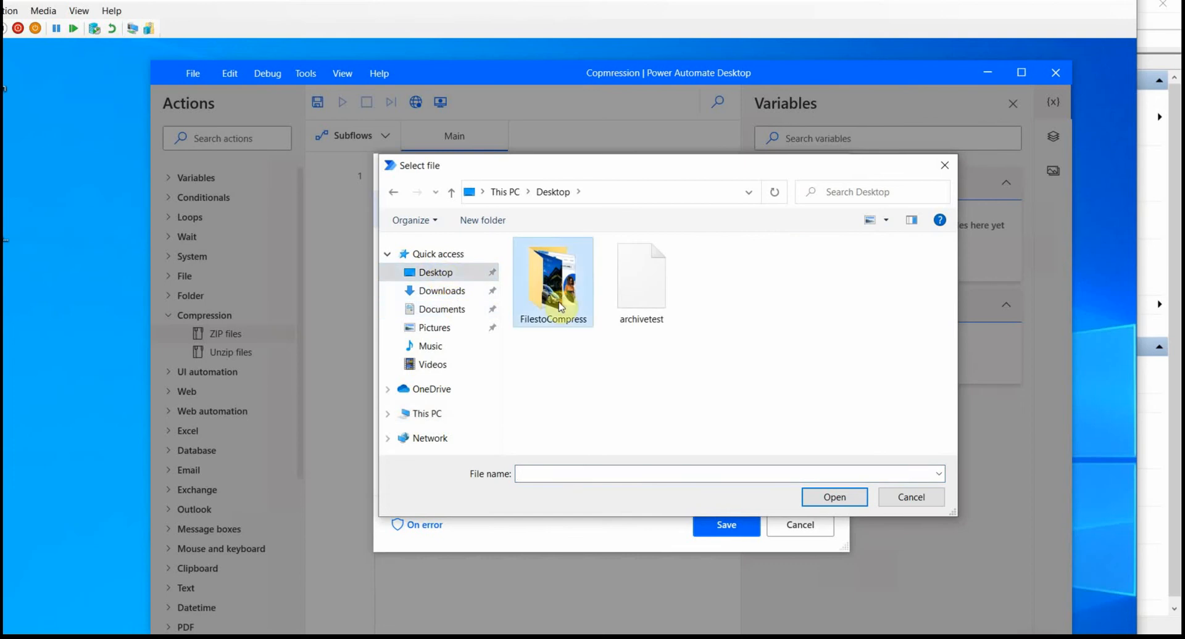
double_click(553, 281)
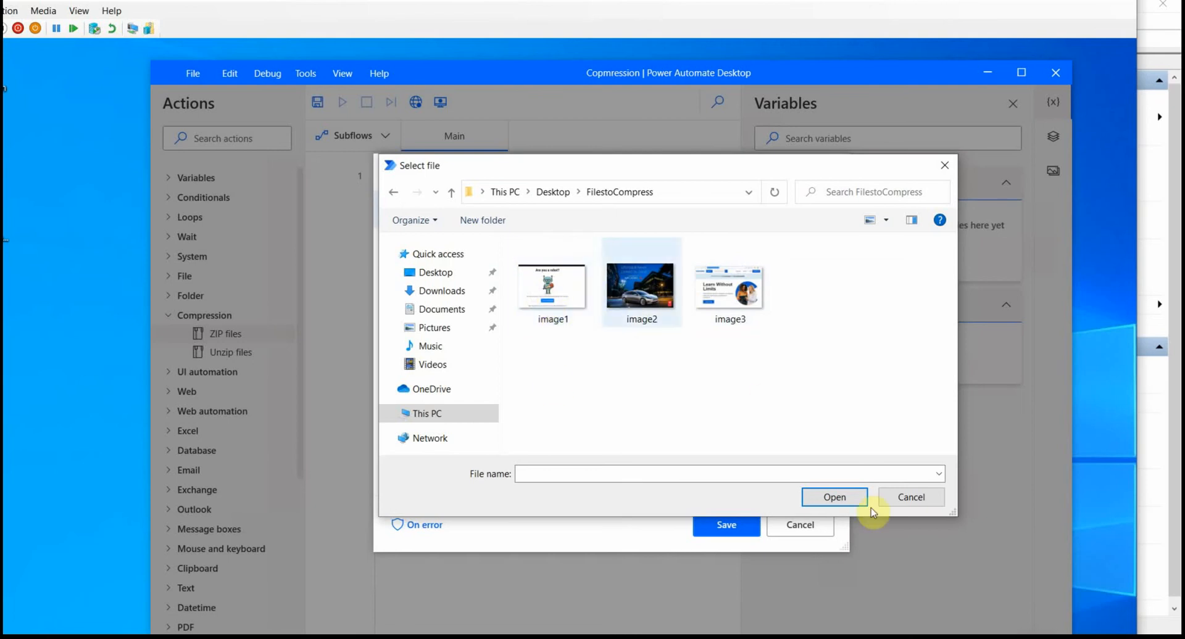
left_click(911, 497)
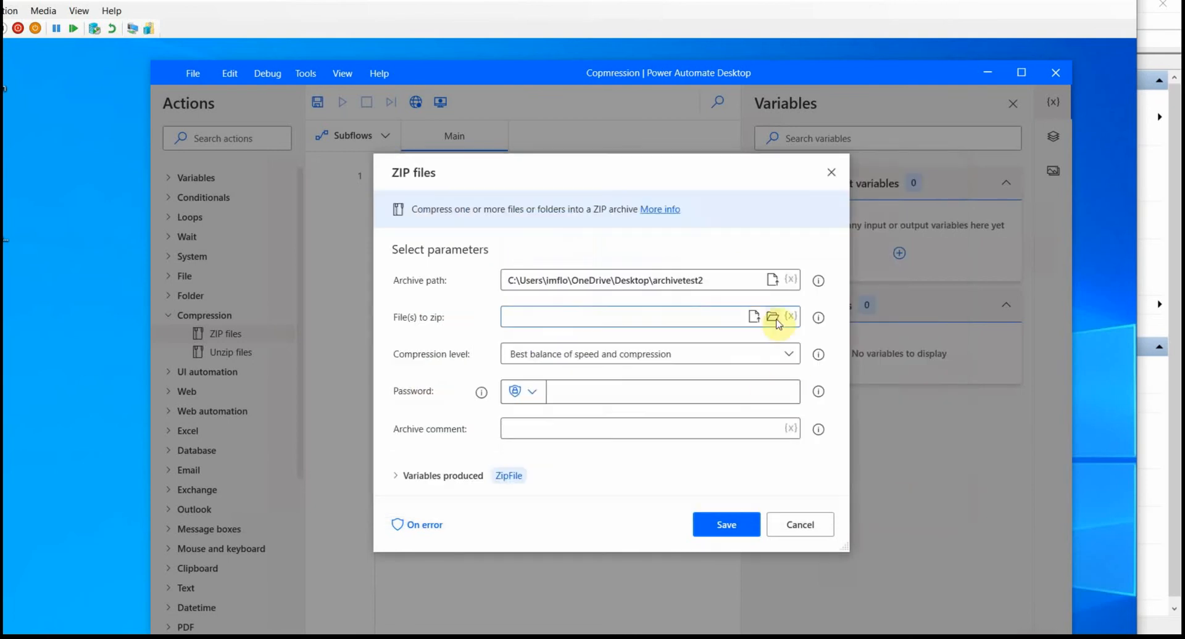
left_click(773, 317)
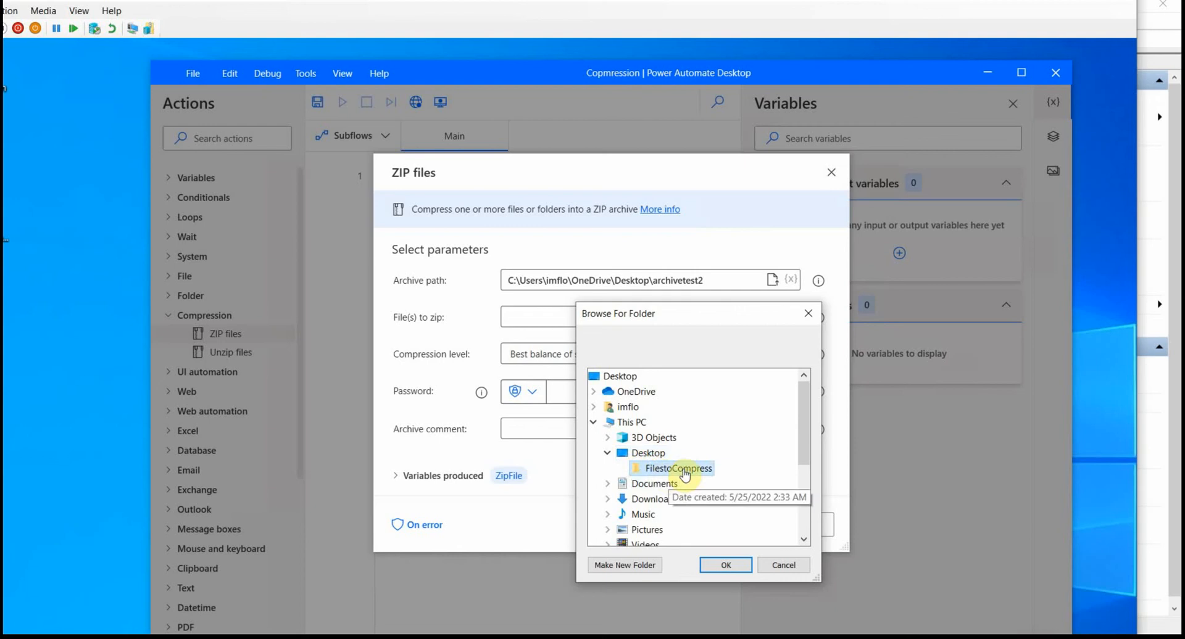
left_click(724, 565)
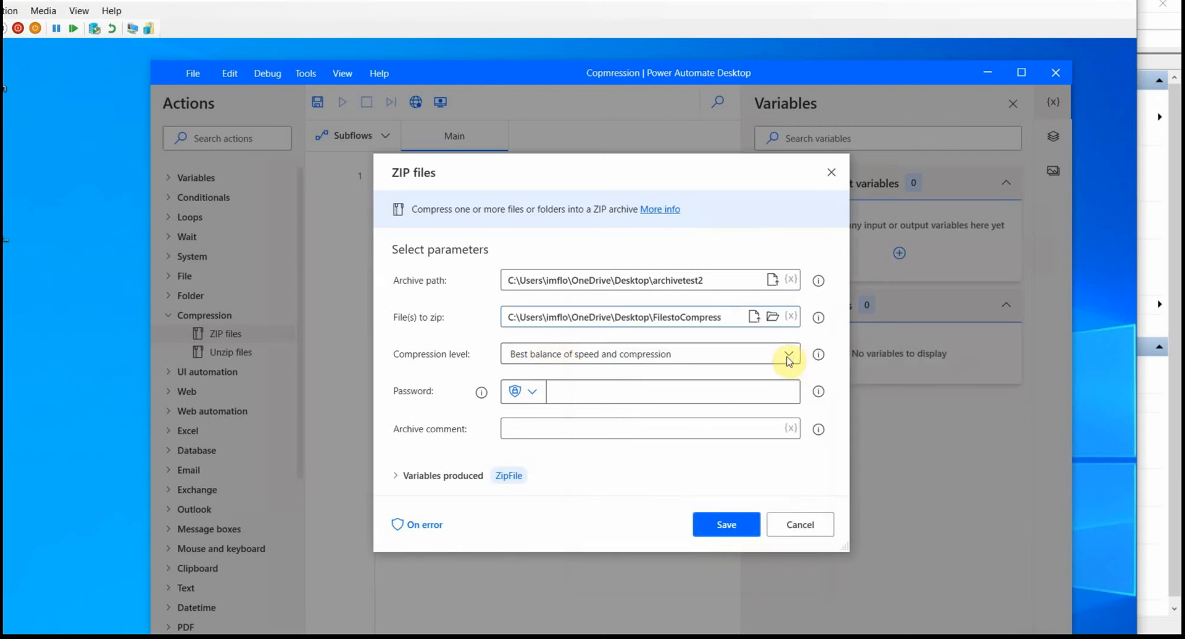
Step: Choose Best speed compression and save the ZIP files action into the flow
left_click(789, 354)
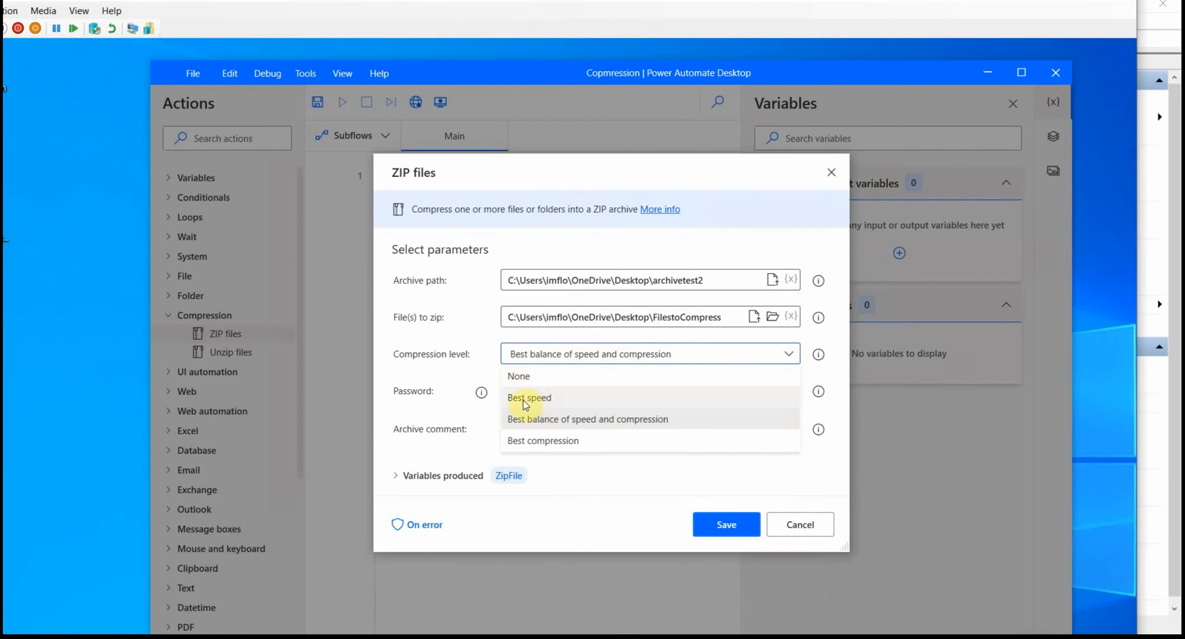
left_click(529, 397)
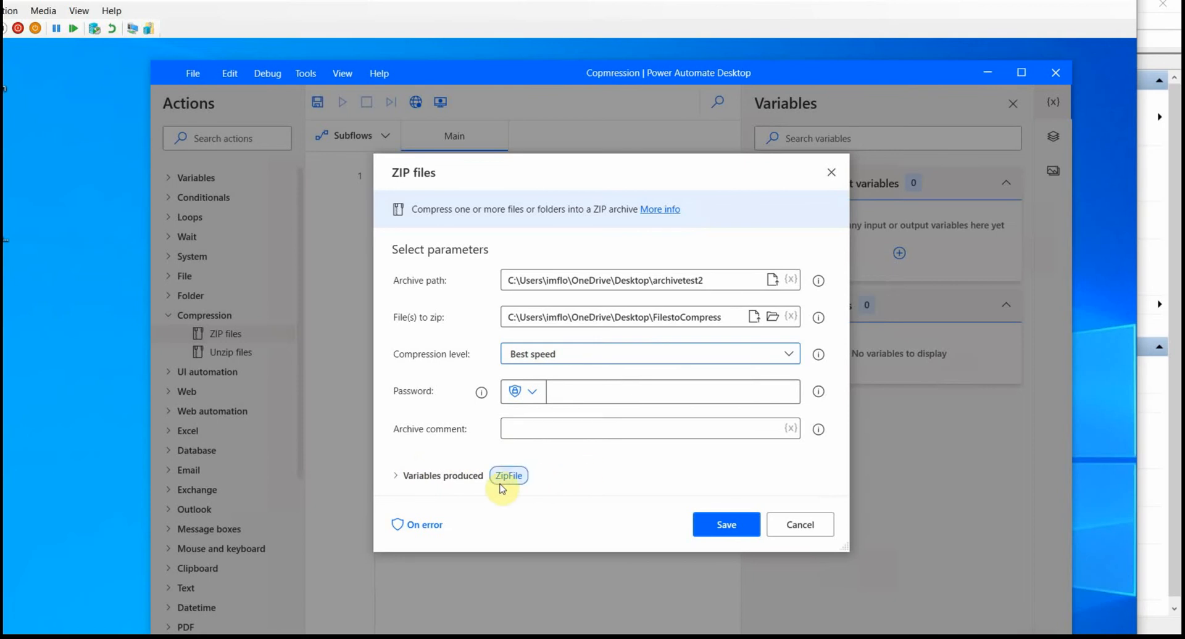
left_click(724, 525)
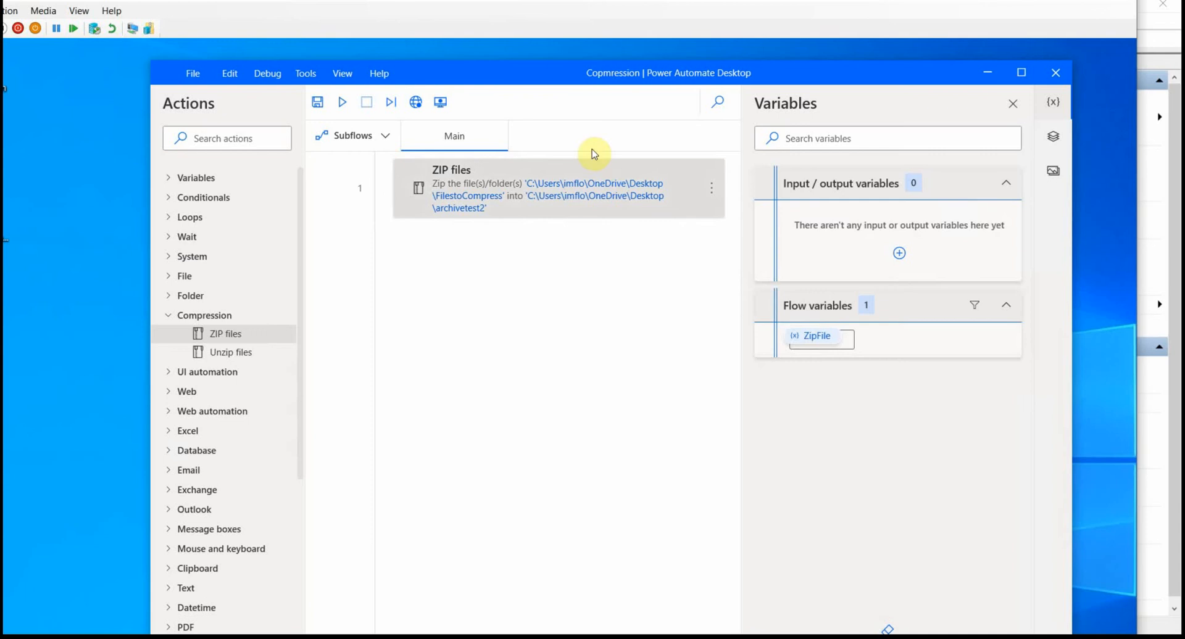
mouse_move(348, 122)
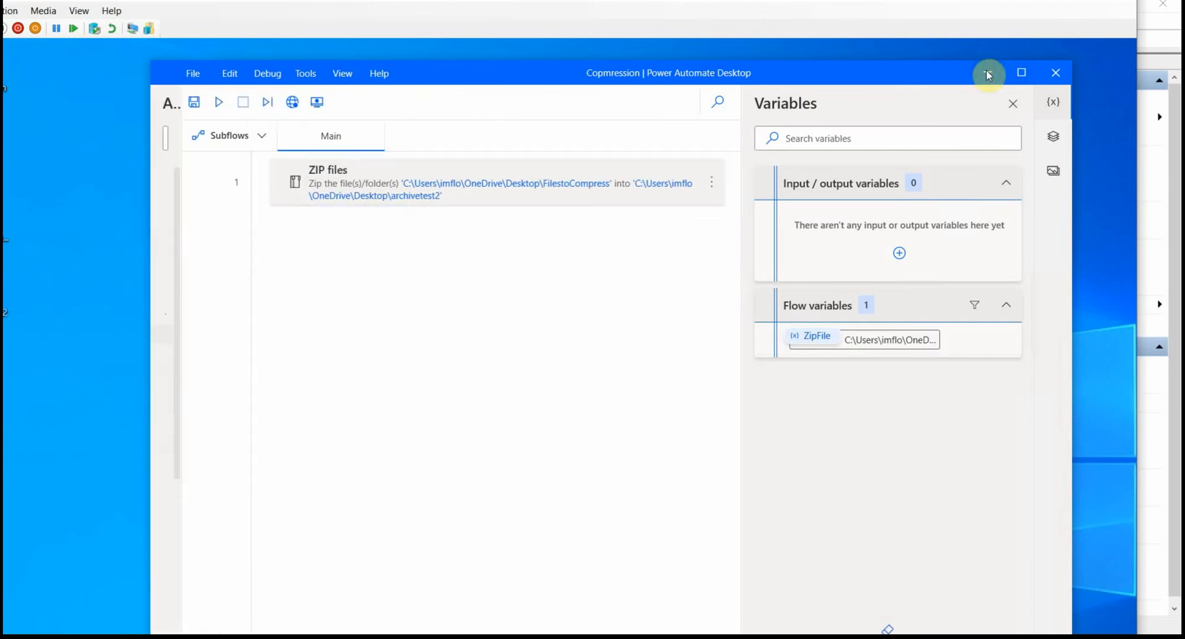
Step: Minimize the flow designer and view the archivetest2 archive on the desktop
left_click(988, 73)
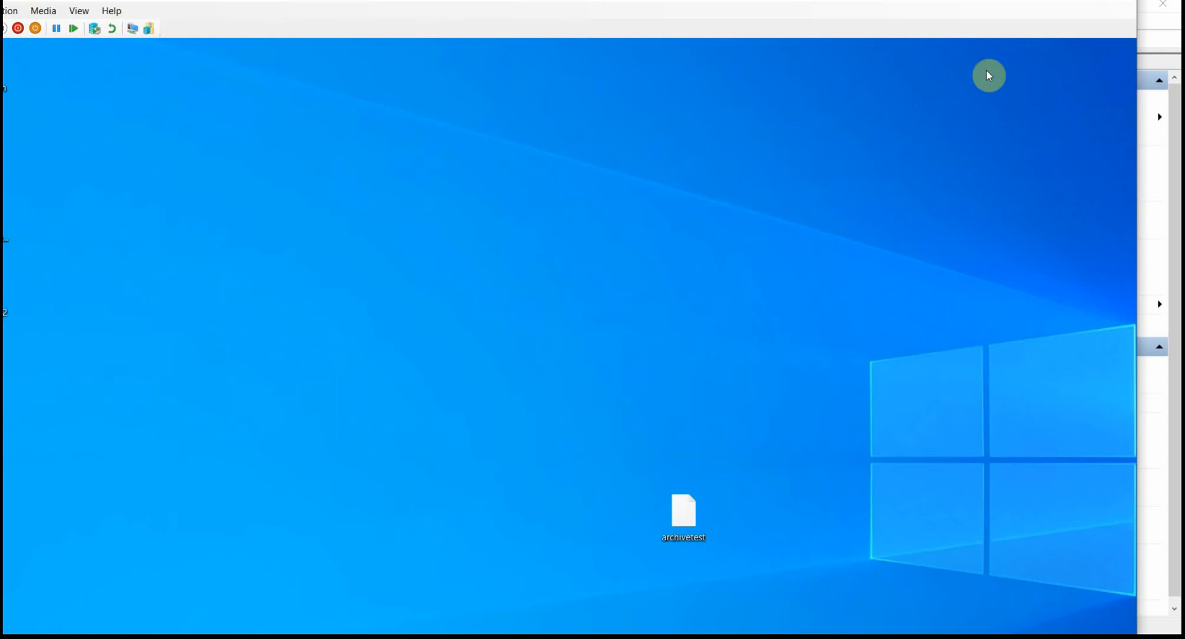
mouse_move(744, 3)
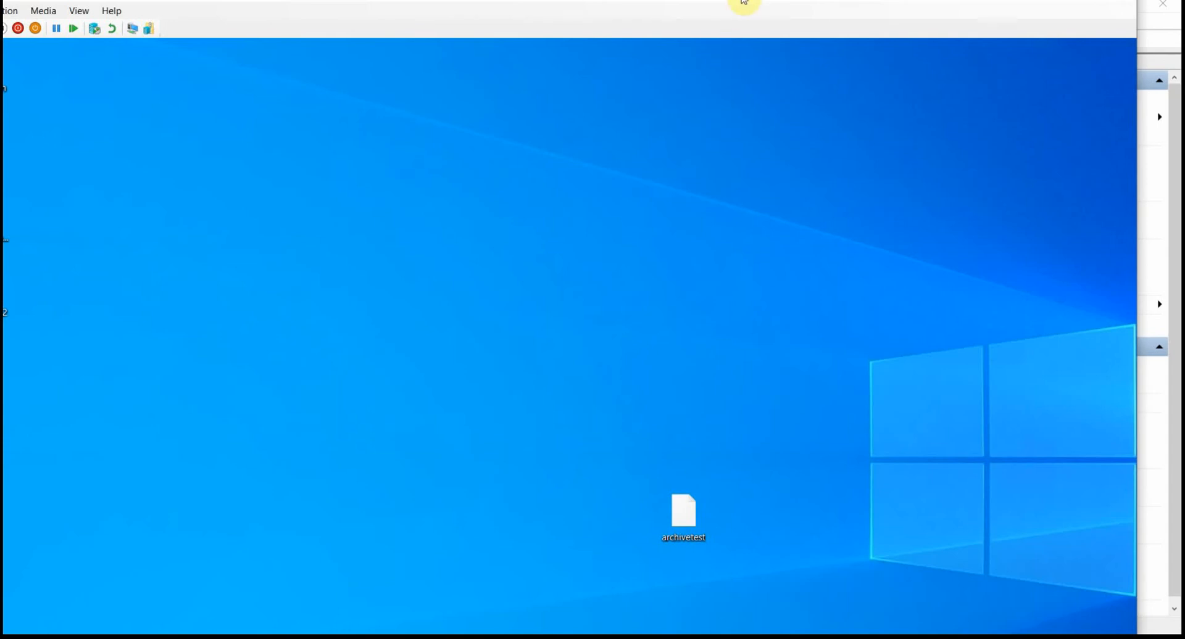
left_click(683, 510)
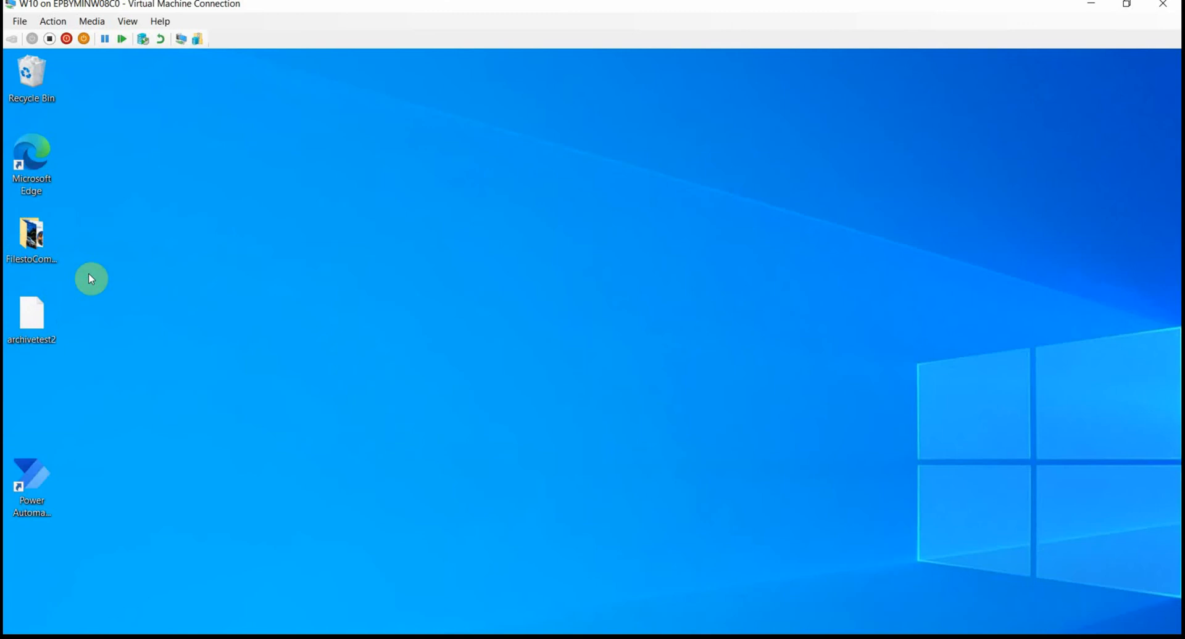
mouse_move(30, 317)
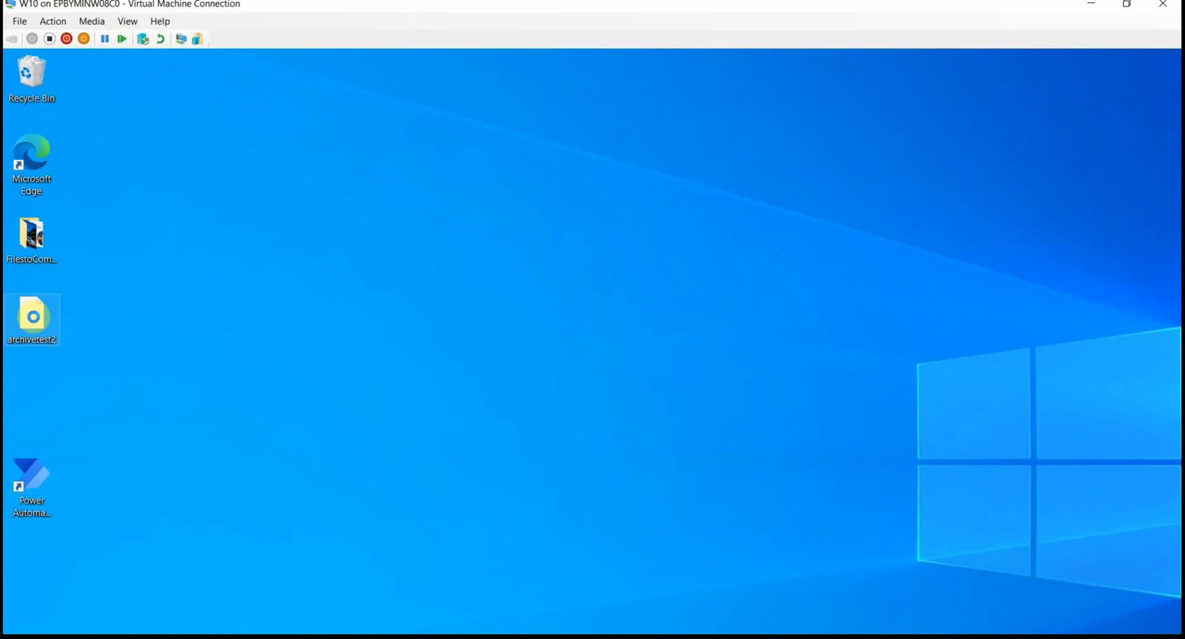
right_click(33, 318)
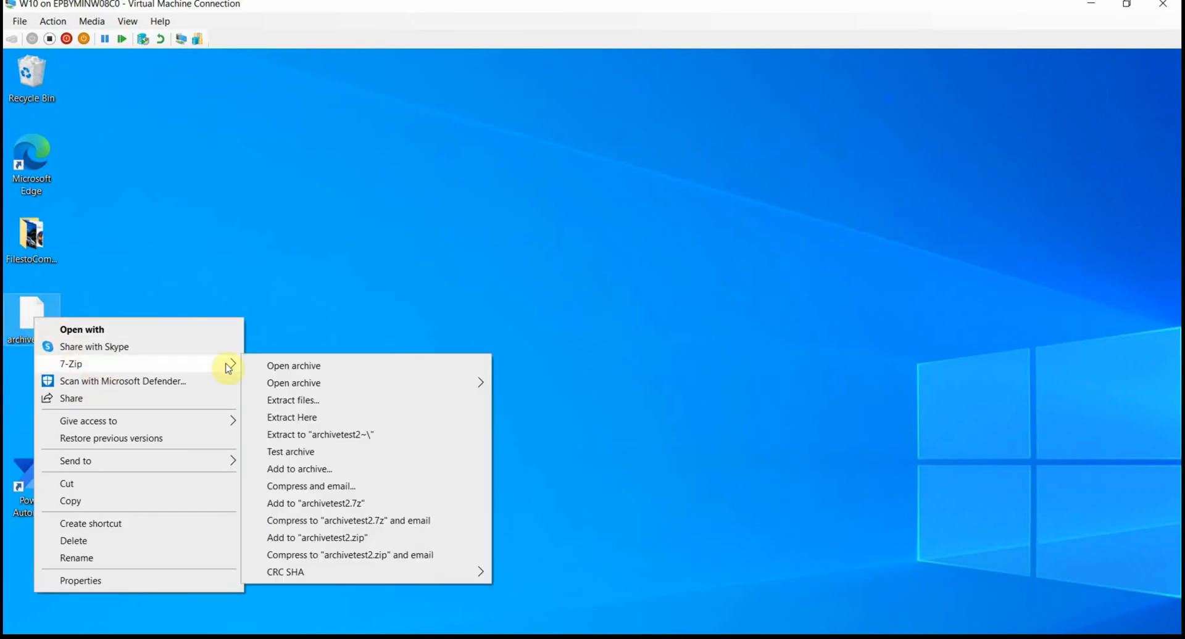
left_click(294, 366)
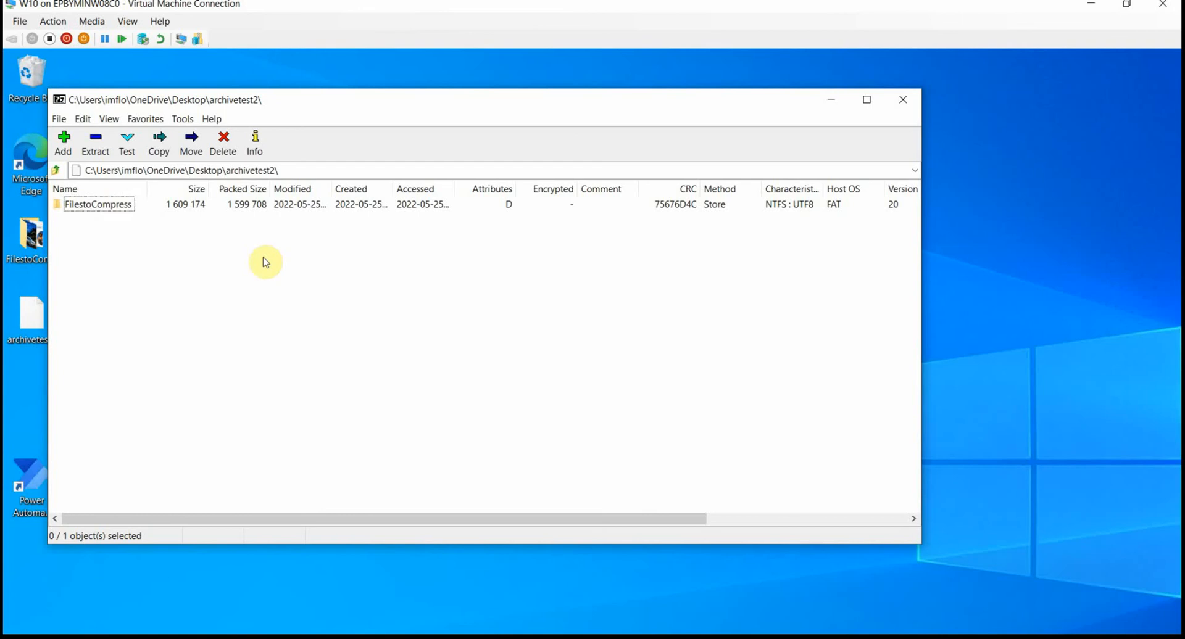
double_click(99, 204)
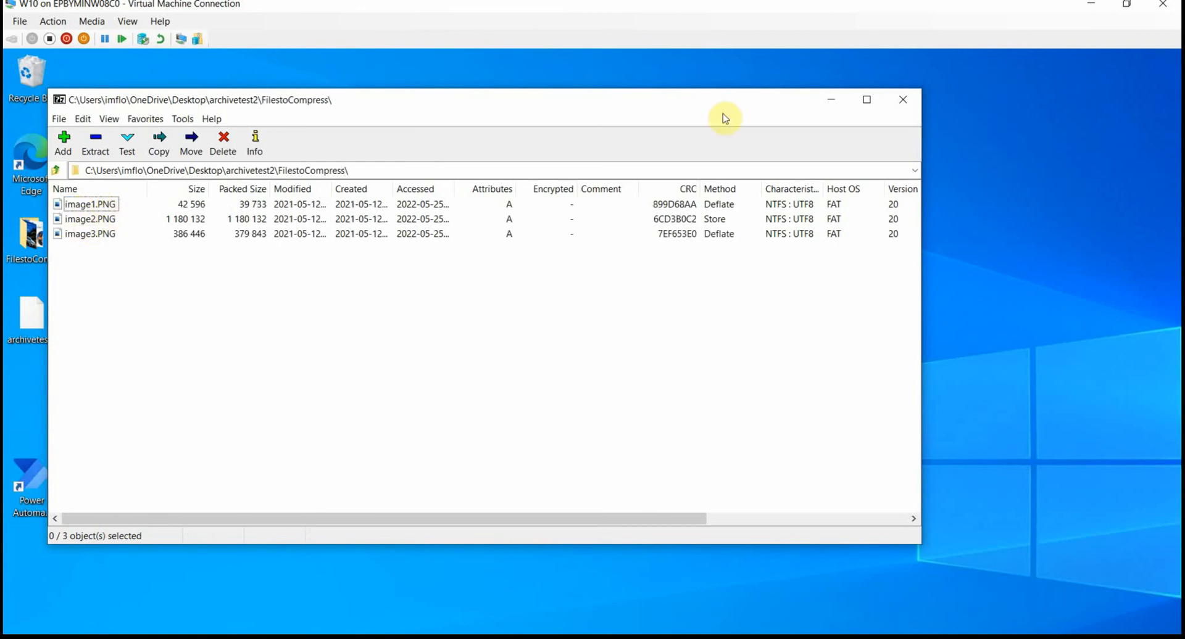
left_click(902, 99)
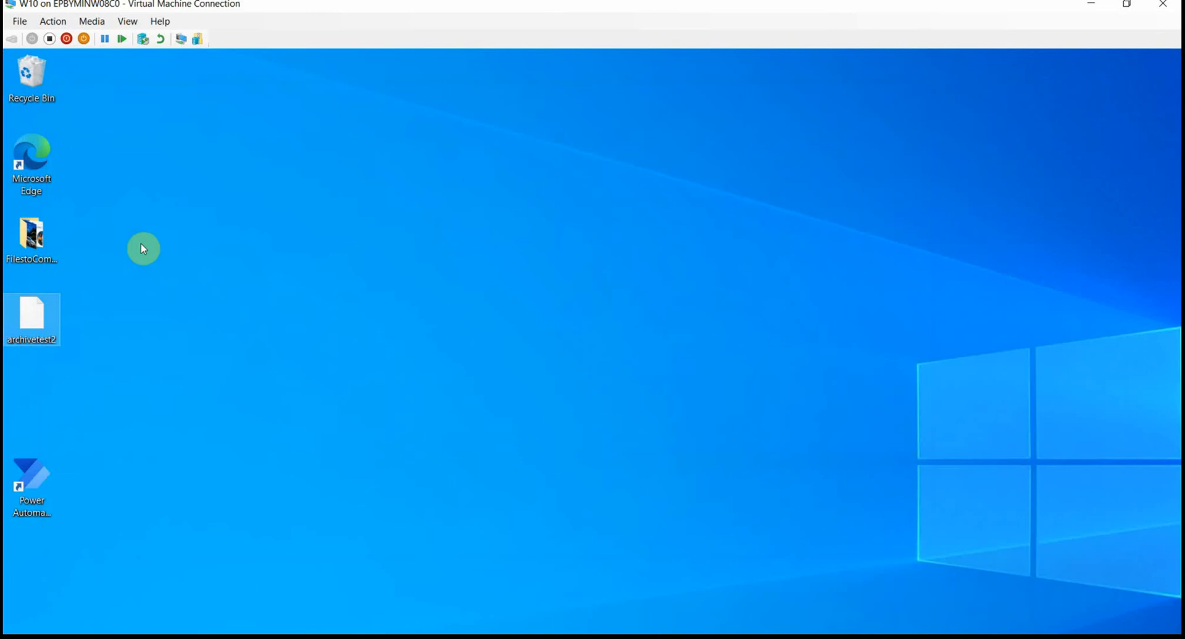
mouse_move(746, 50)
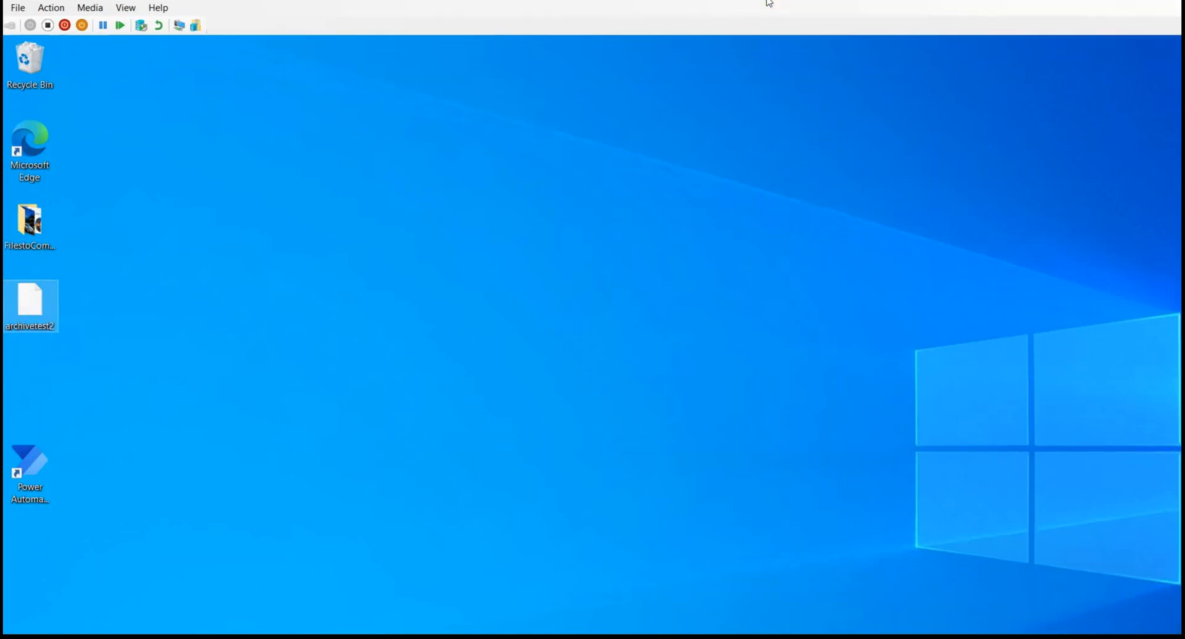
Step: Take the virtual machine out of full screen to reach the flow designer
left_click(1122, 14)
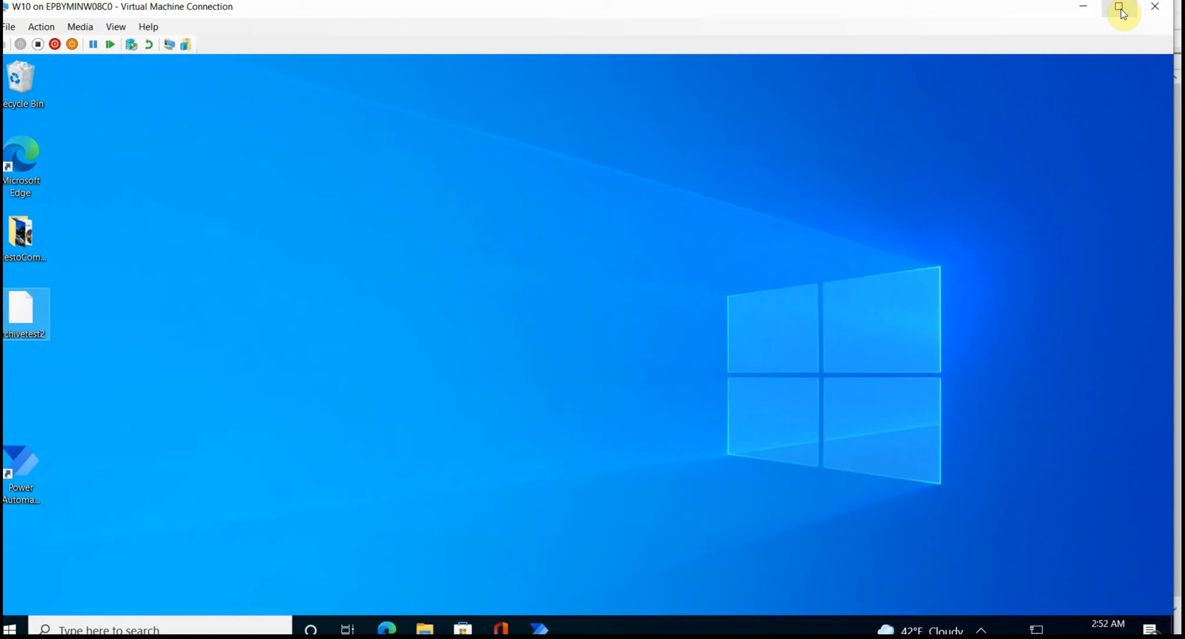
mouse_move(538, 628)
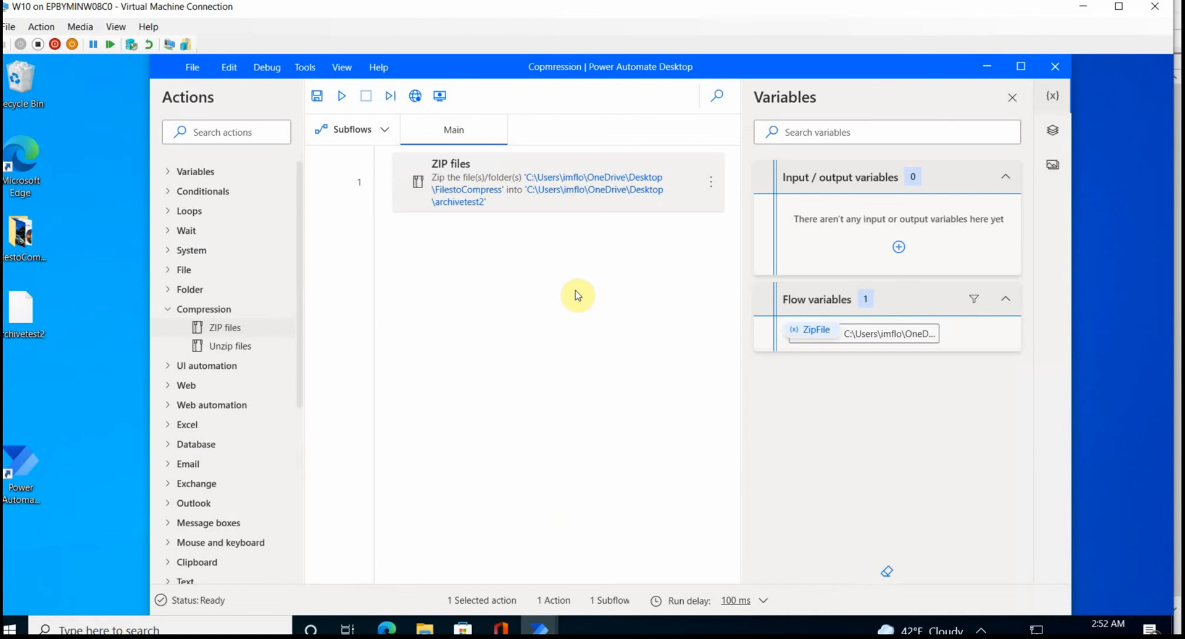
Step: Add an Unzip files step with archivetest2 on the Desktop as the archive
left_click_drag(230, 346, 385, 302)
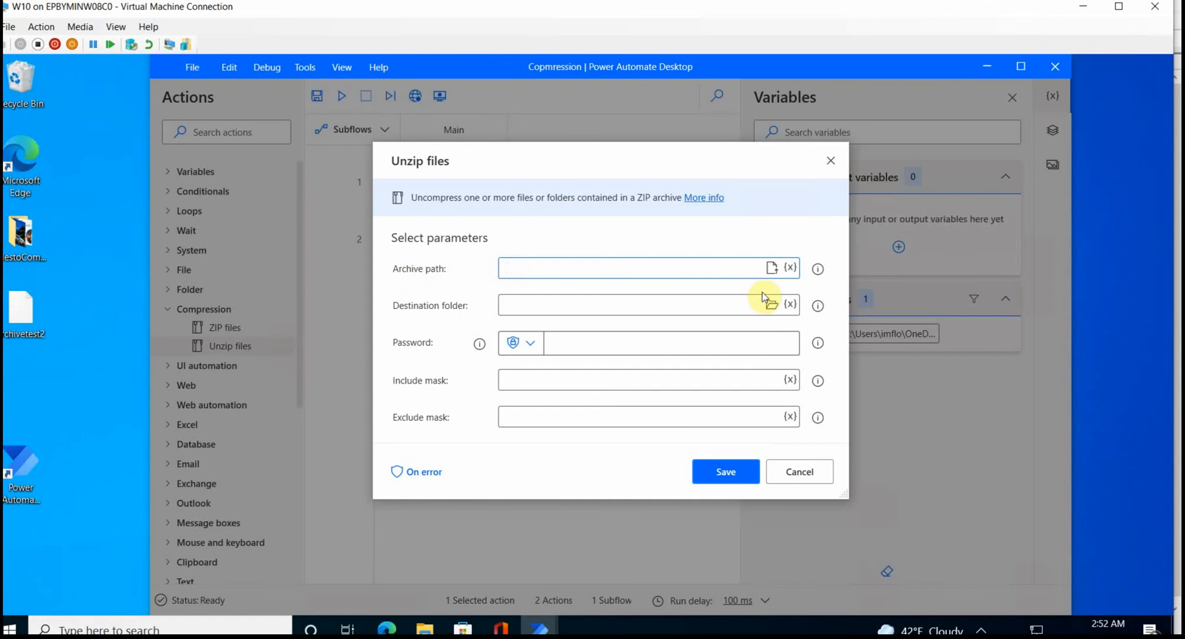
left_click(771, 268)
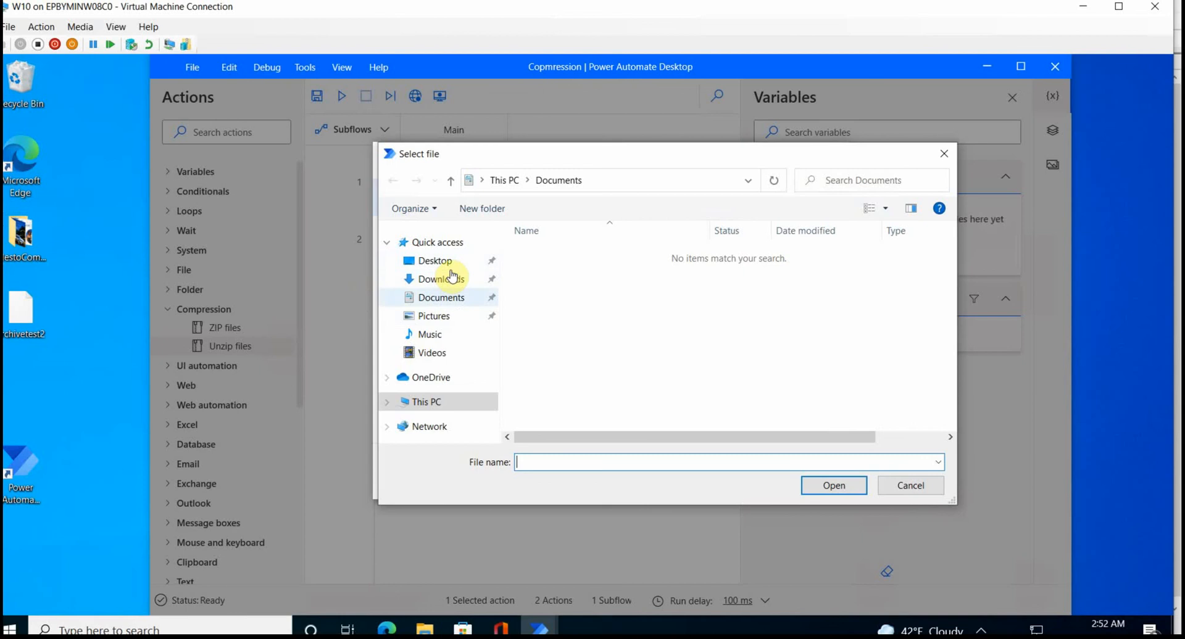
left_click(641, 264)
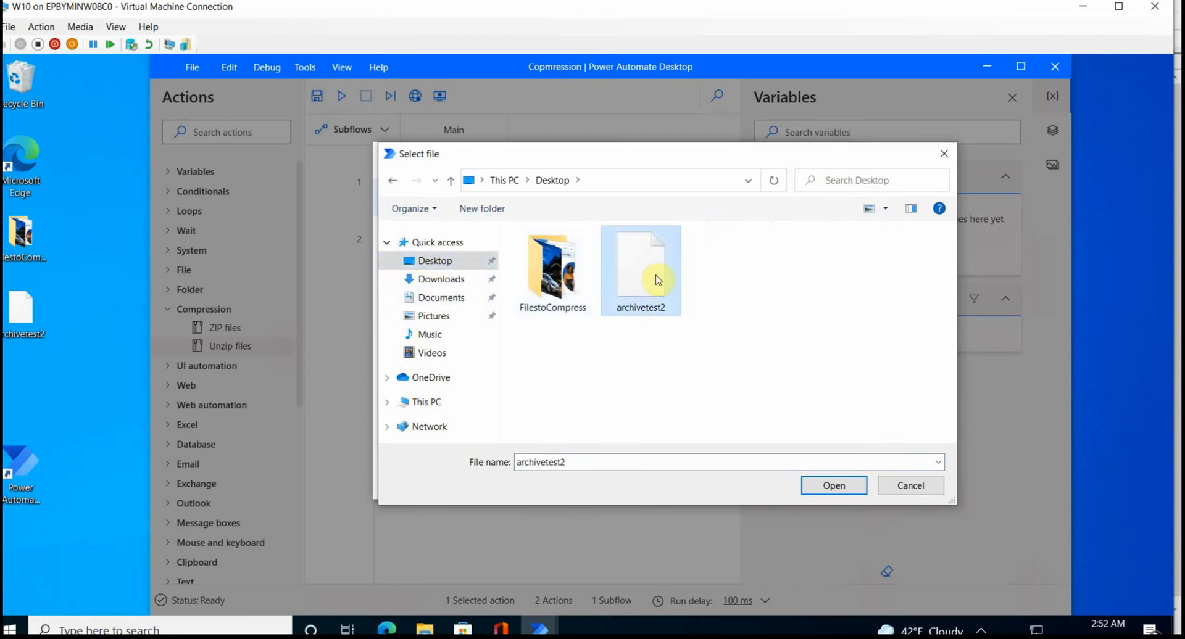
left_click(833, 485)
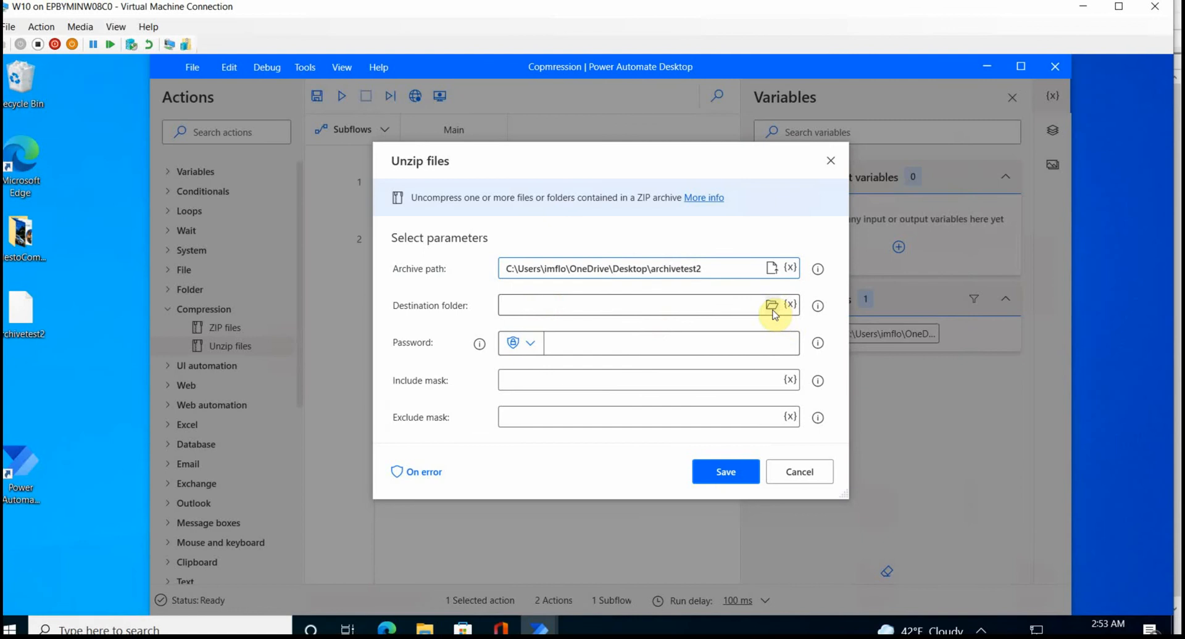
Step: Set the destination folder to Desktop\newfolder and save the Unzip files step
left_click(772, 305)
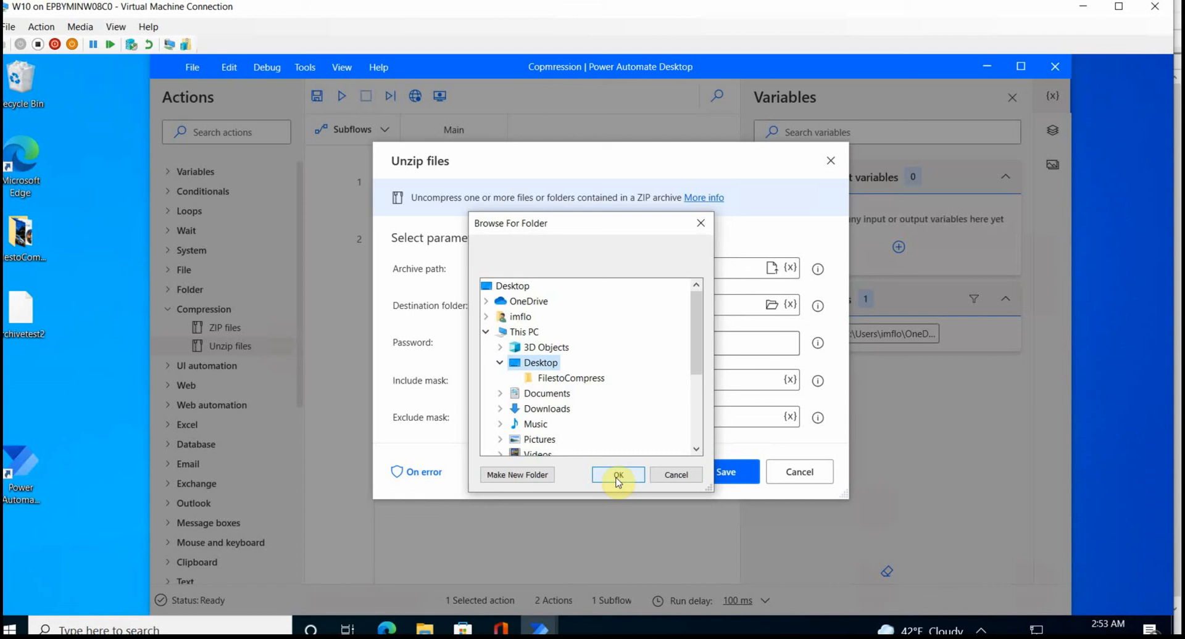
left_click(619, 475)
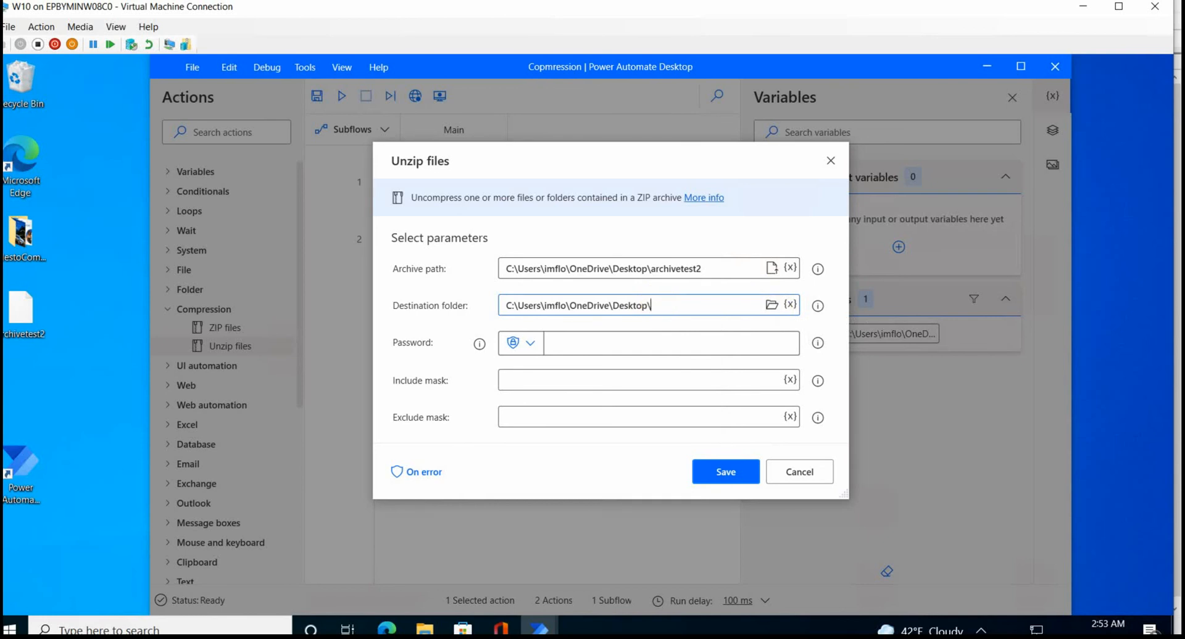
type("newfolder")
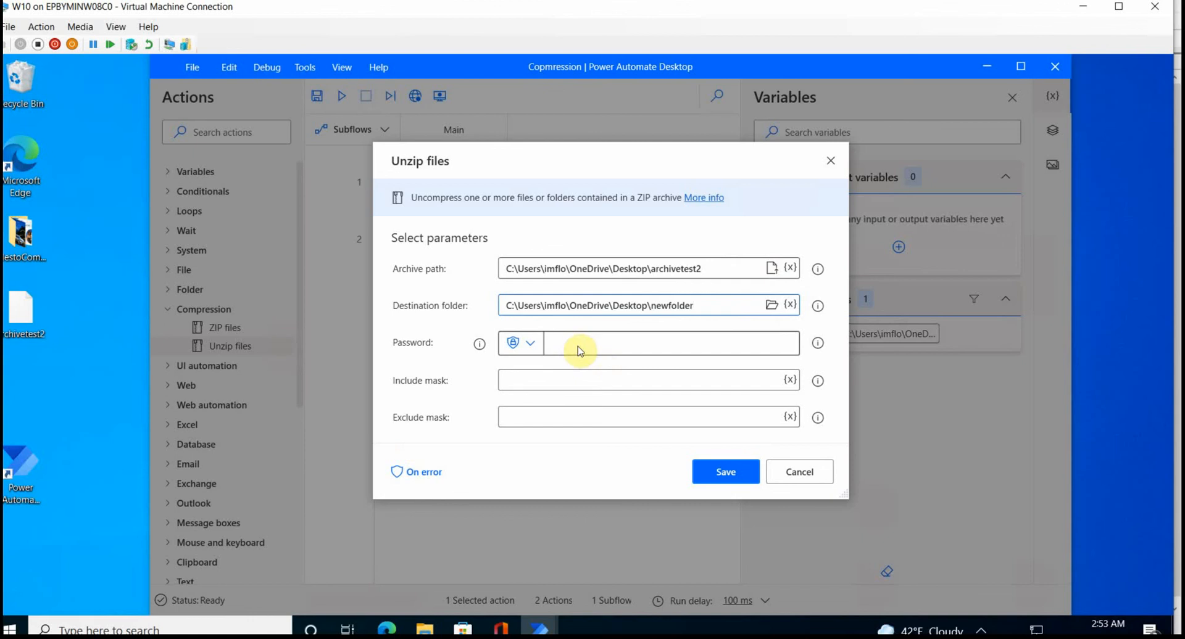
mouse_move(432, 395)
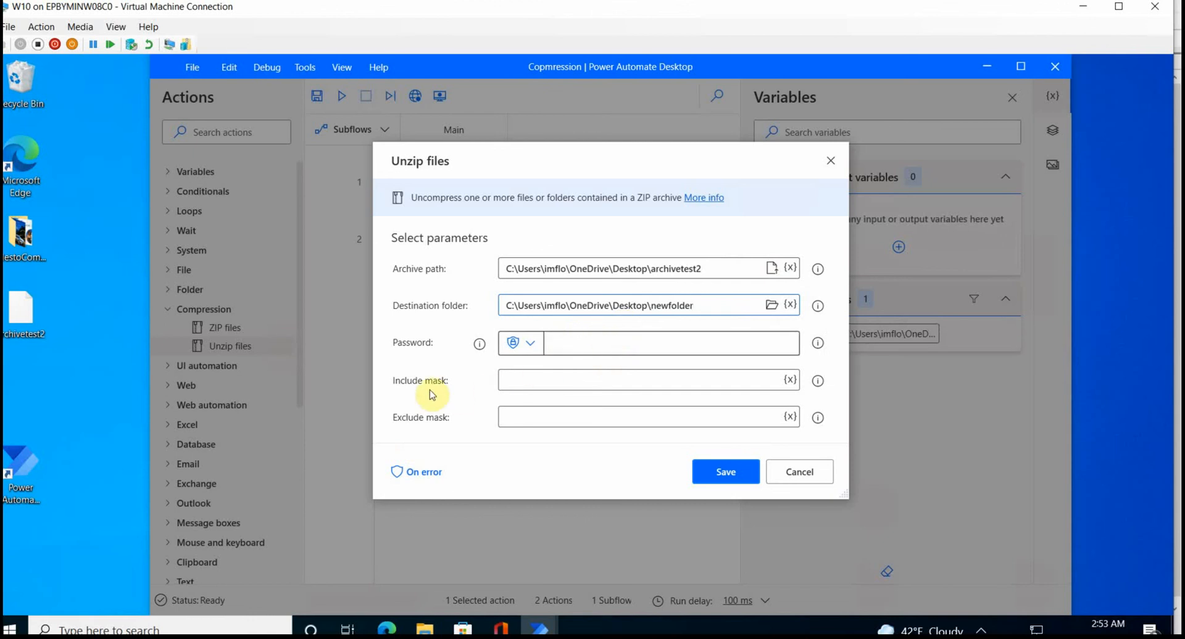
mouse_move(566, 380)
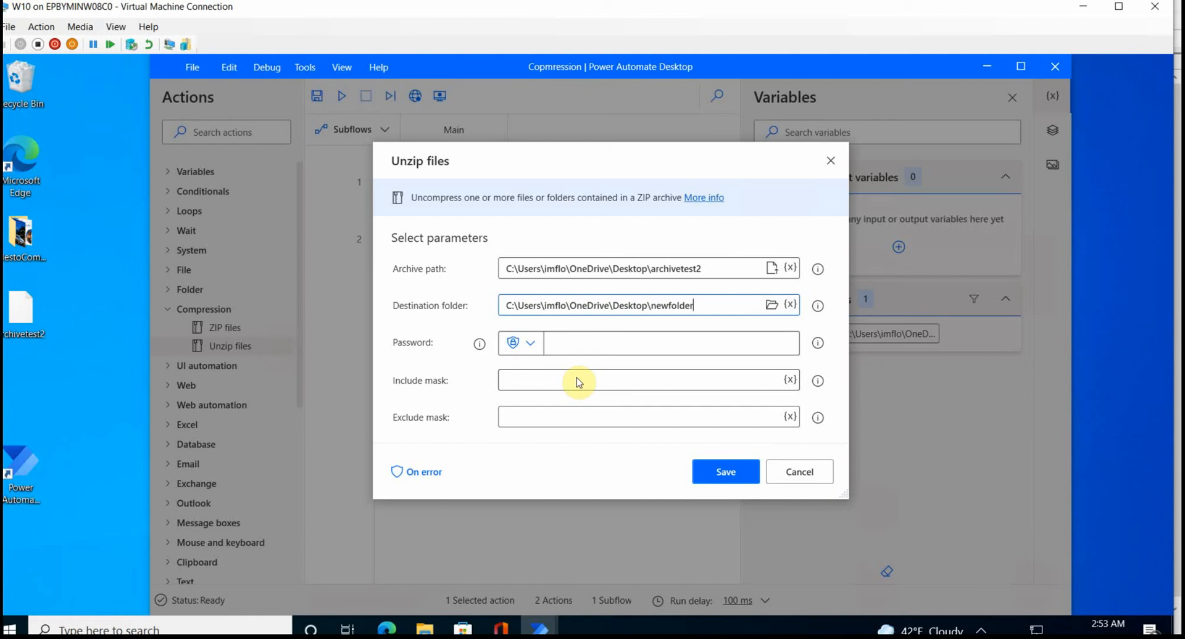
mouse_move(632, 358)
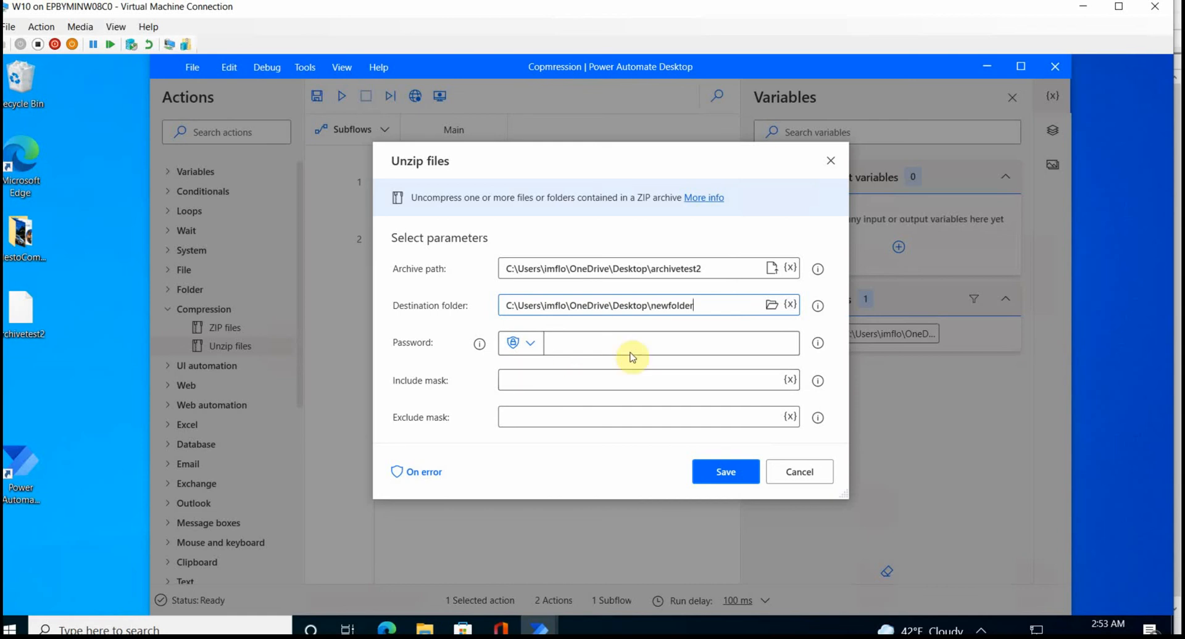
left_click(725, 471)
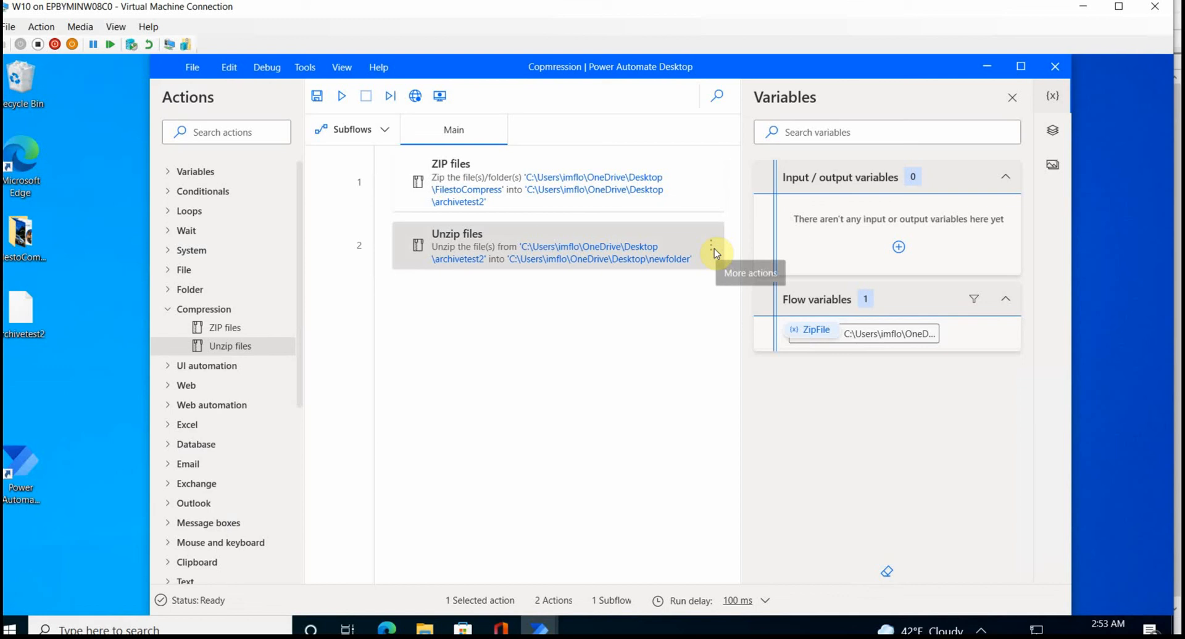
mouse_move(683, 247)
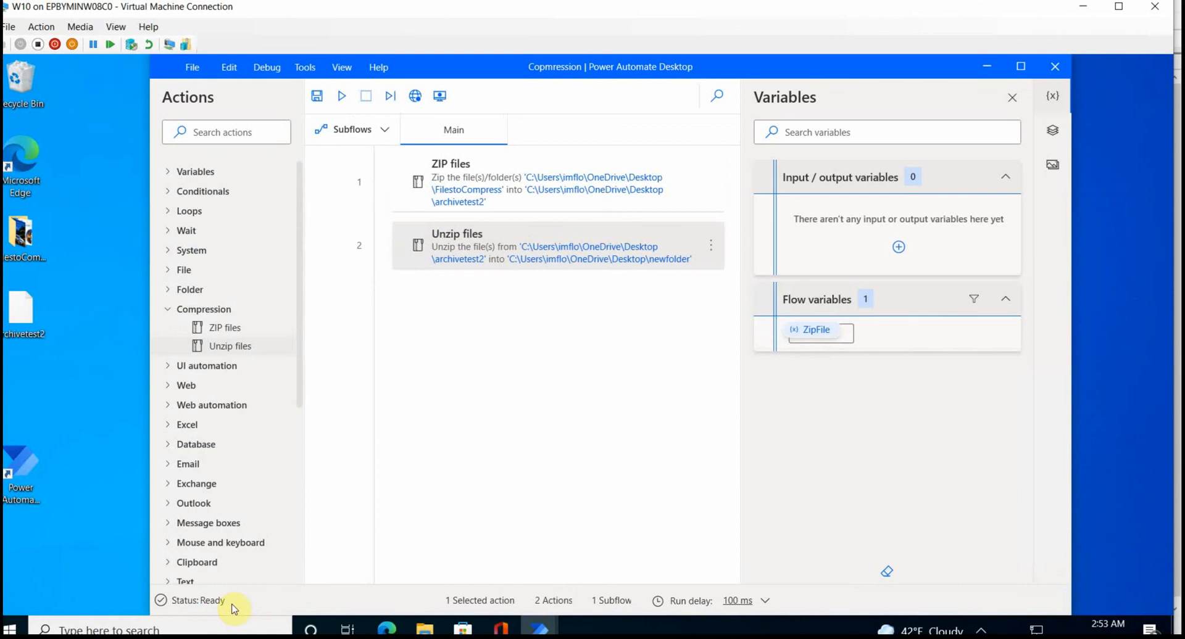
mouse_move(28, 379)
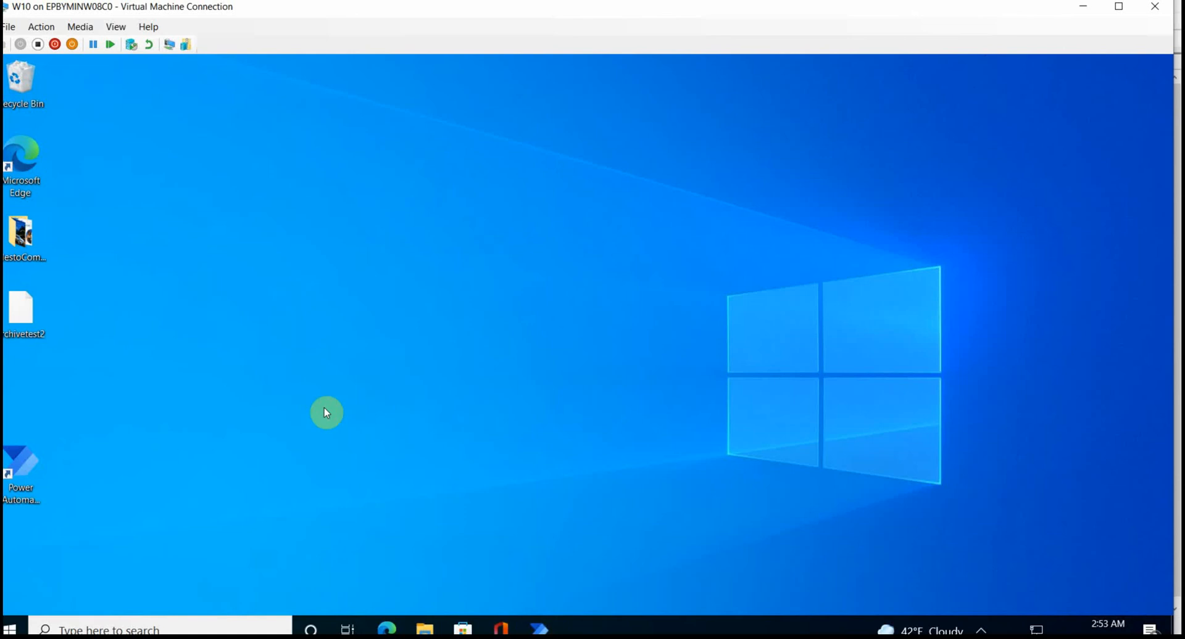
mouse_move(269, 470)
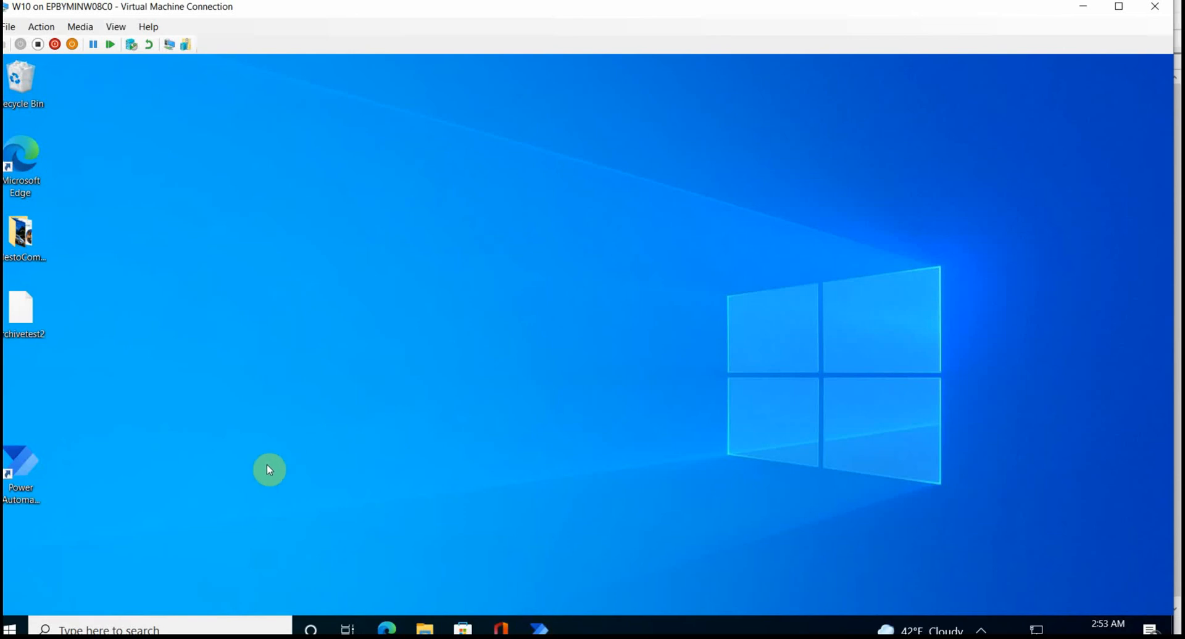
mouse_move(486, 542)
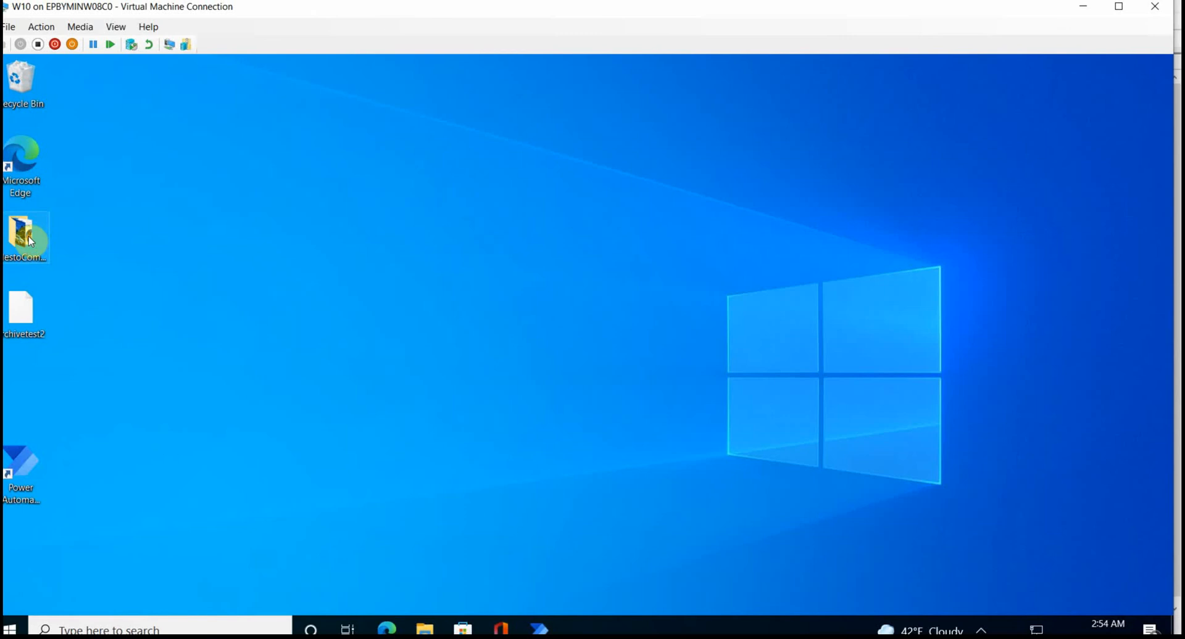
Step: Check the FilestoCompress folder's three images in File Explorer and close it
double_click(25, 237)
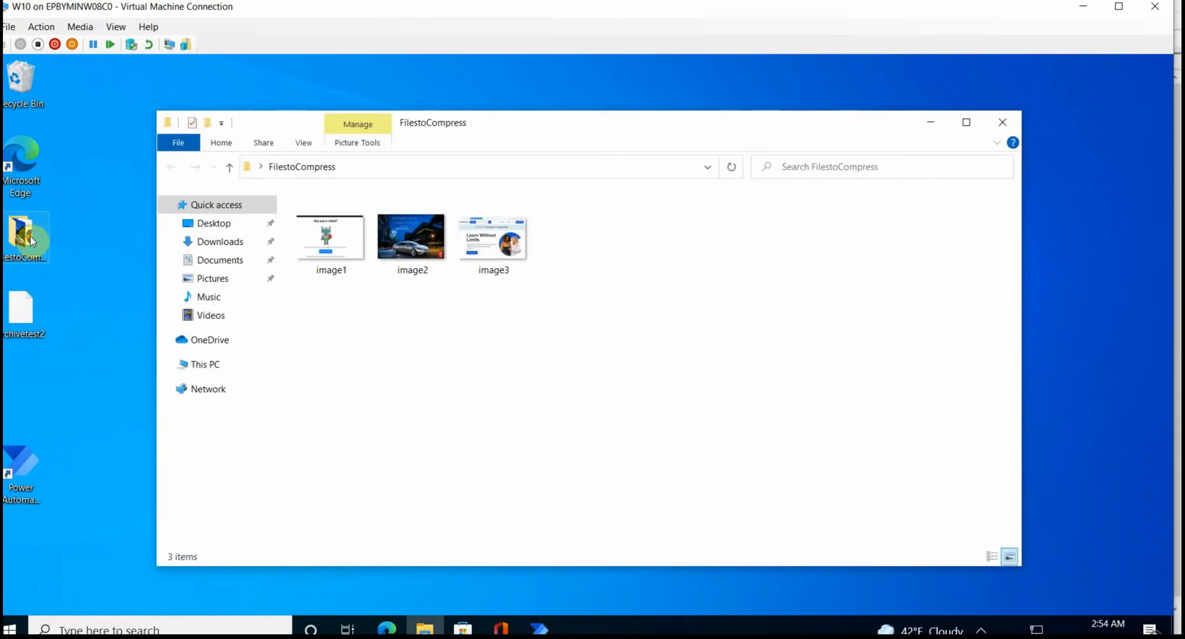
left_click(1003, 122)
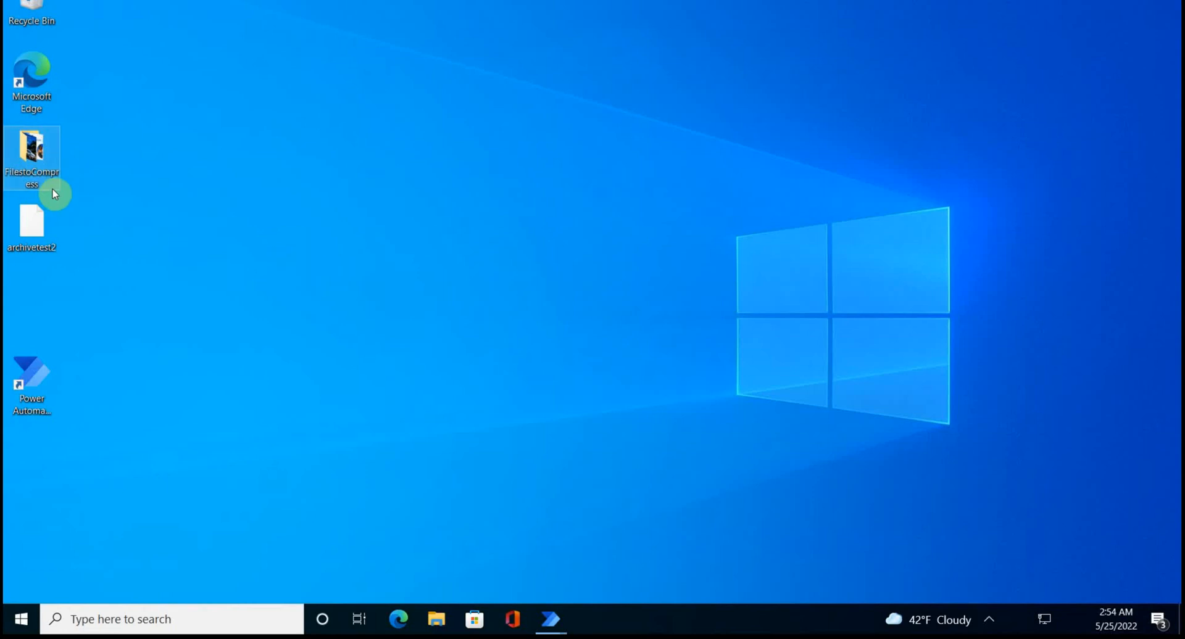
mouse_move(550, 620)
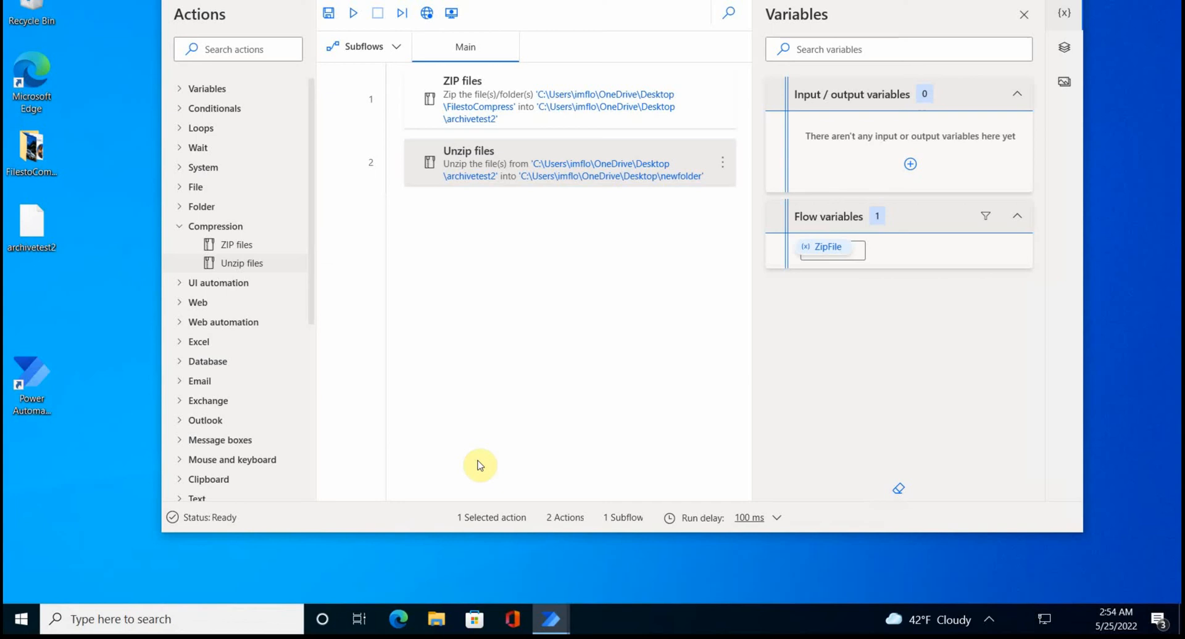
Step: Change the Unzip files destination from newfolder to the Desktop itself and save
left_click(32, 151)
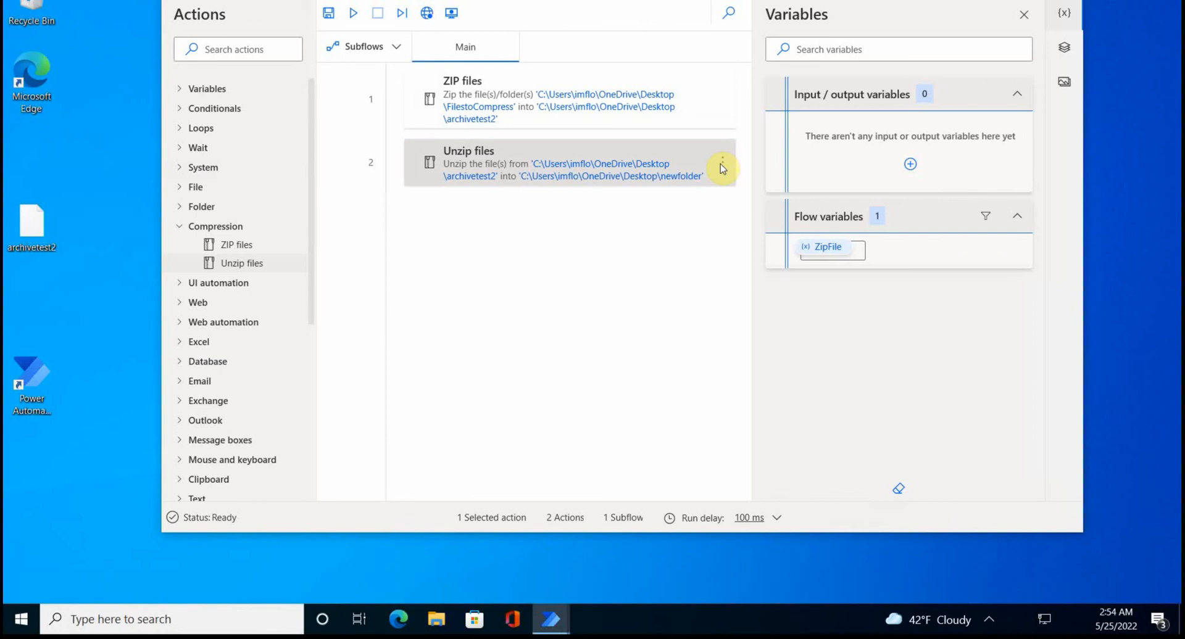
mouse_move(743, 164)
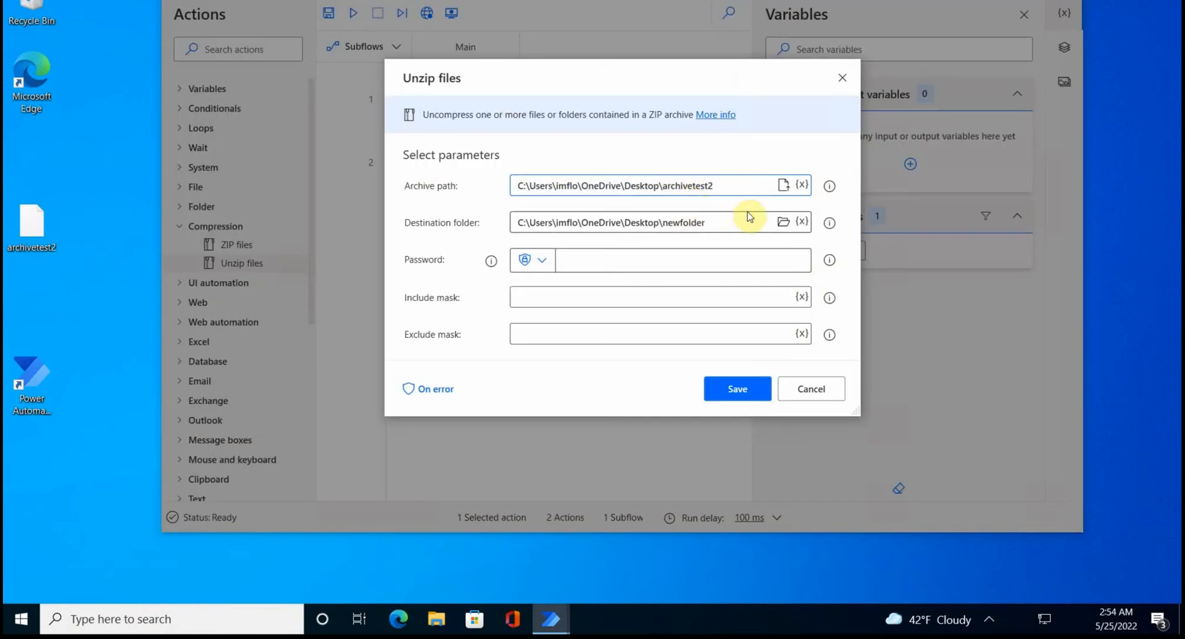
left_click(784, 222)
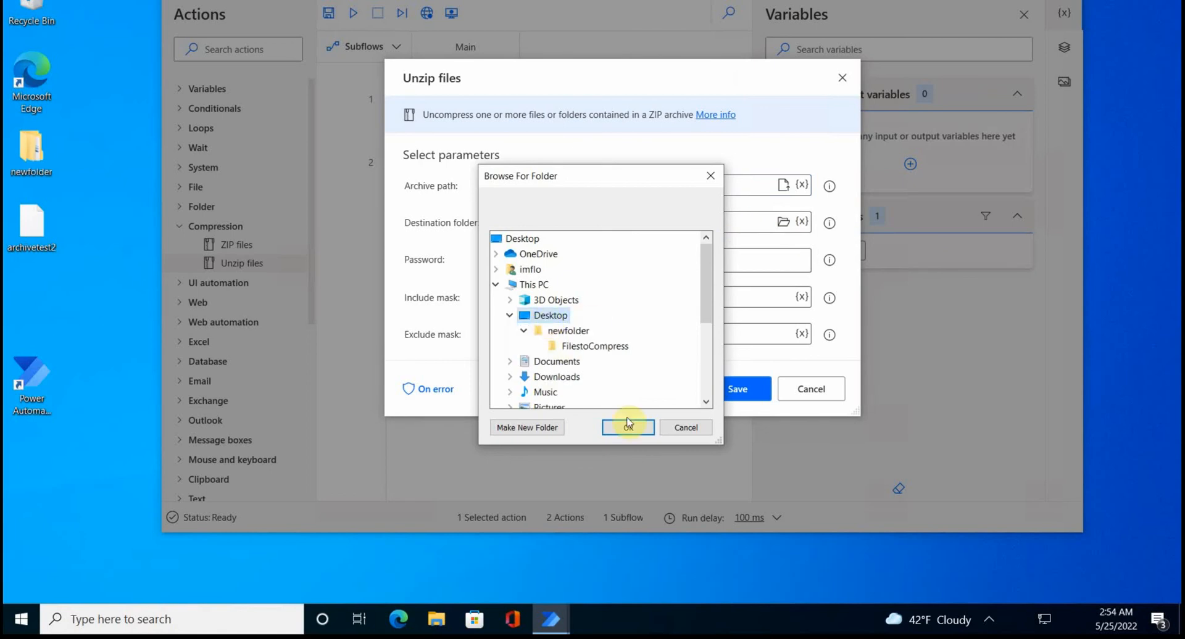
left_click(628, 429)
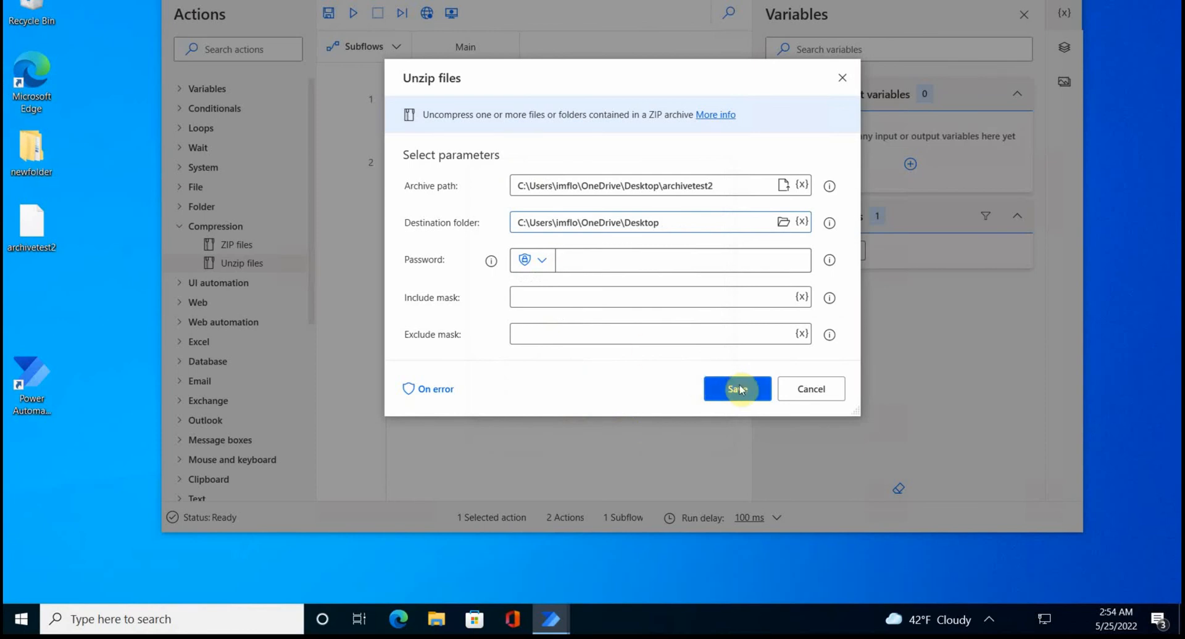
left_click(732, 389)
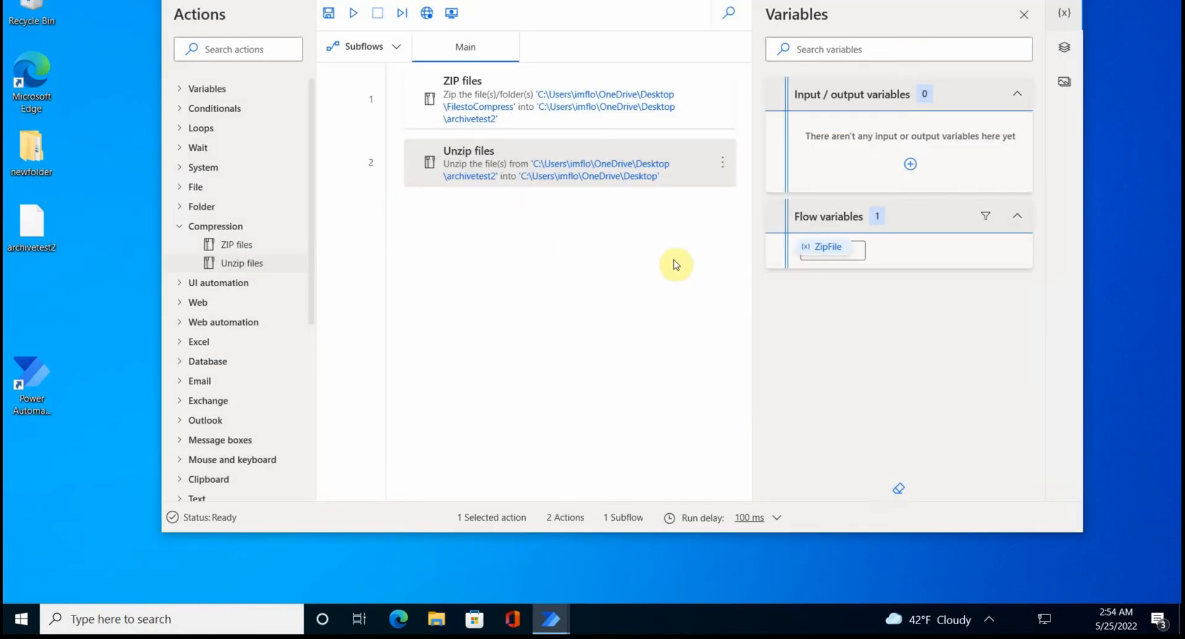
Step: Run the flow from Unzip files and verify the extracted FilestoCompress folder on the Desktop
left_click(722, 163)
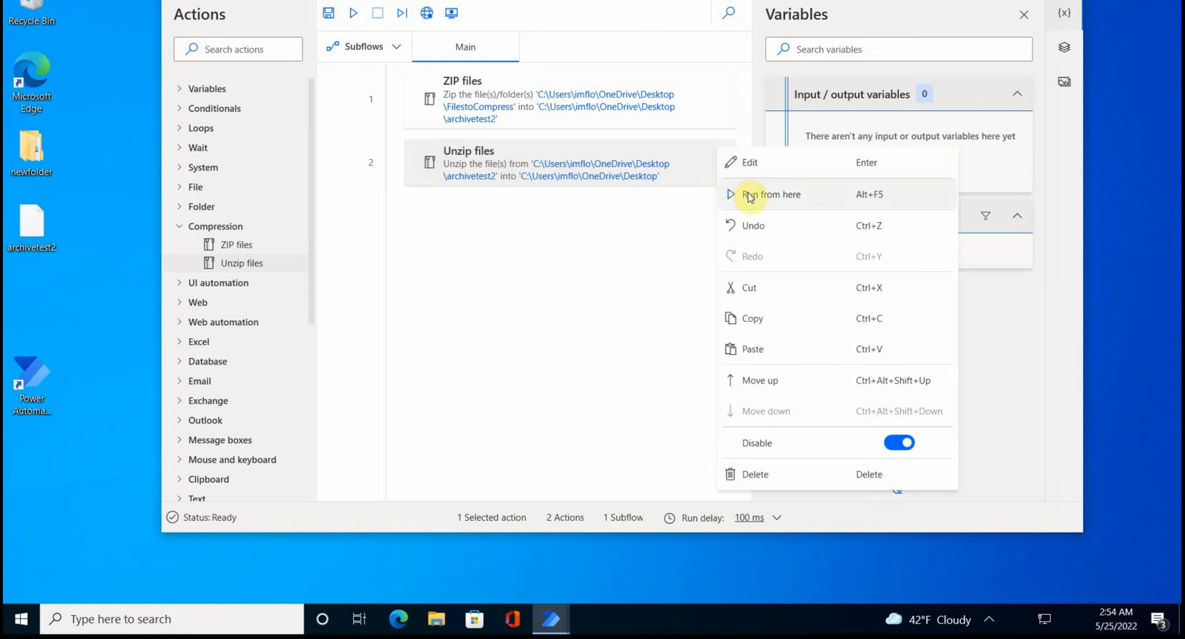
left_click(772, 194)
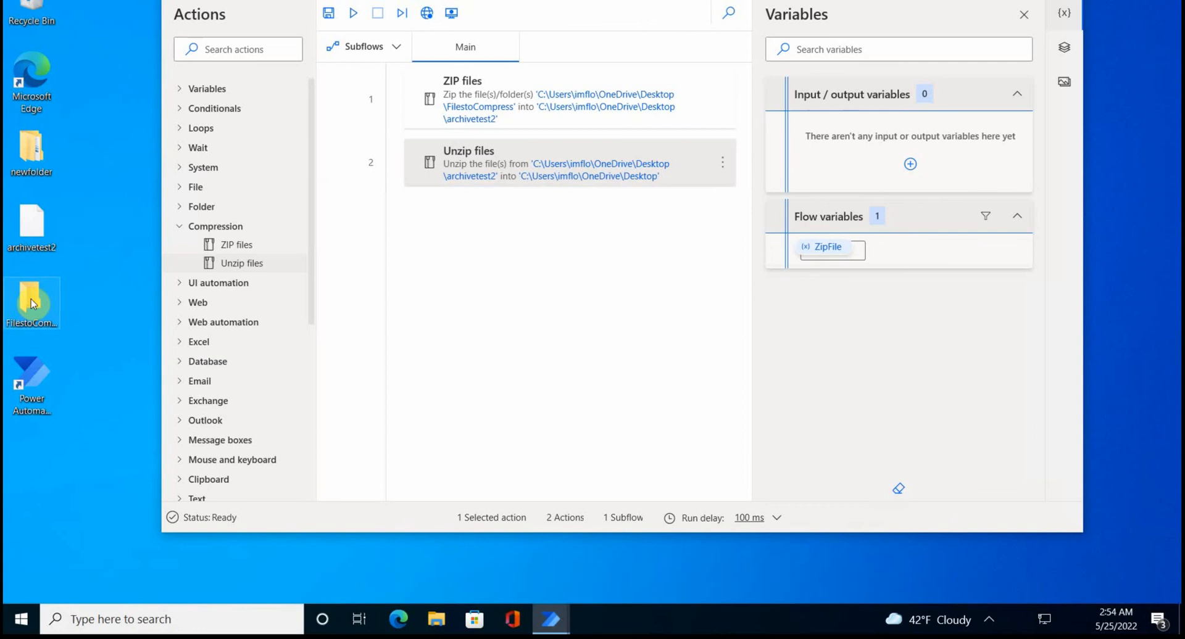
double_click(31, 299)
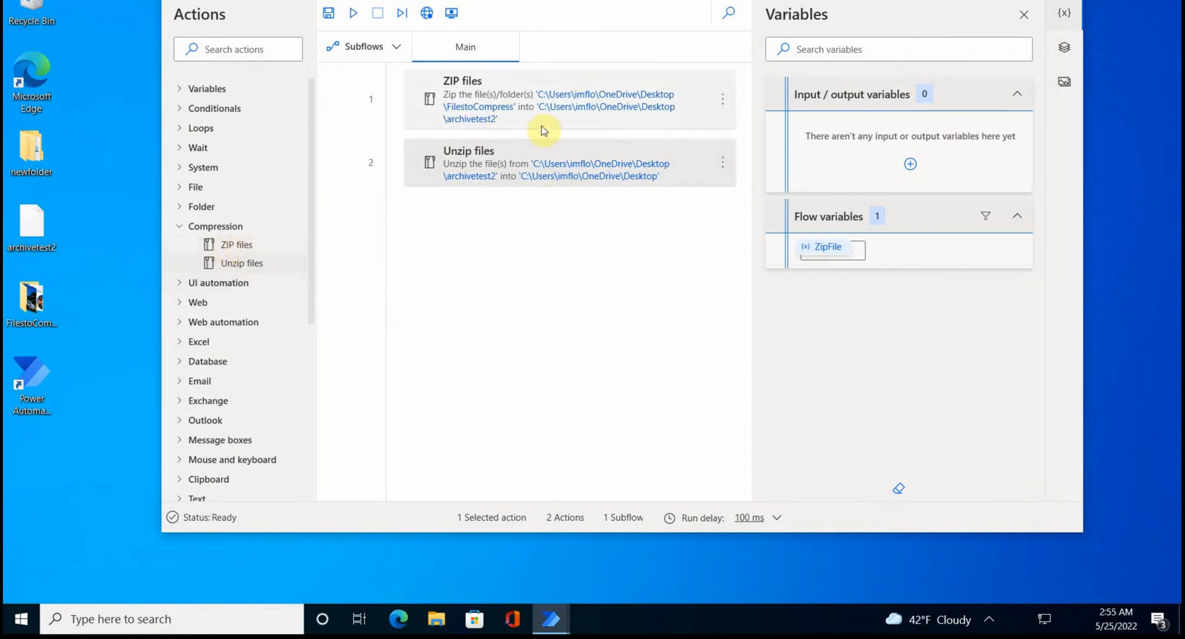
mouse_move(581, 132)
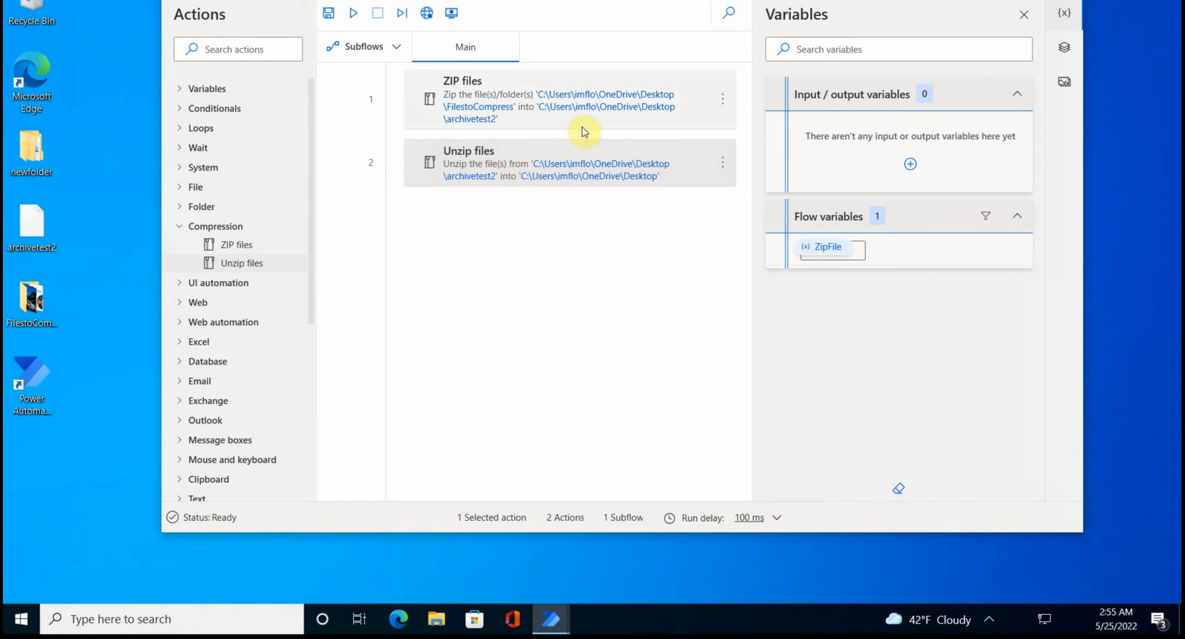